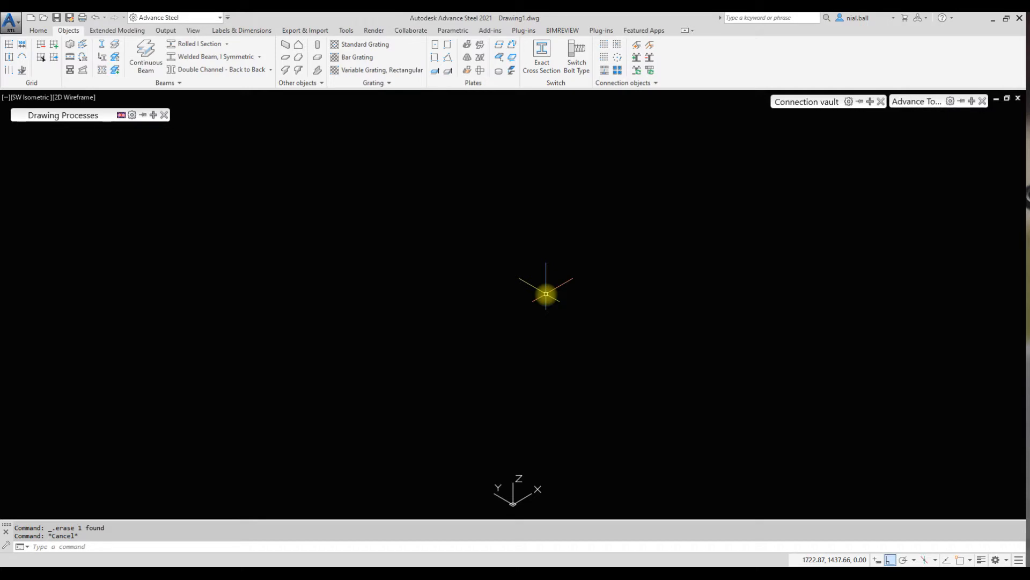
mouse_move(559, 285)
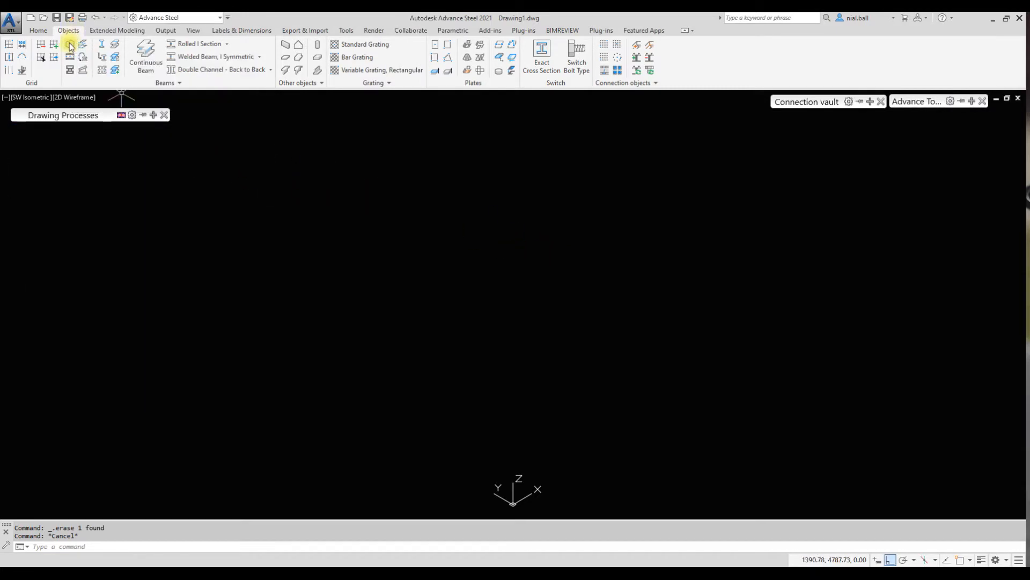
mouse_move(69, 44)
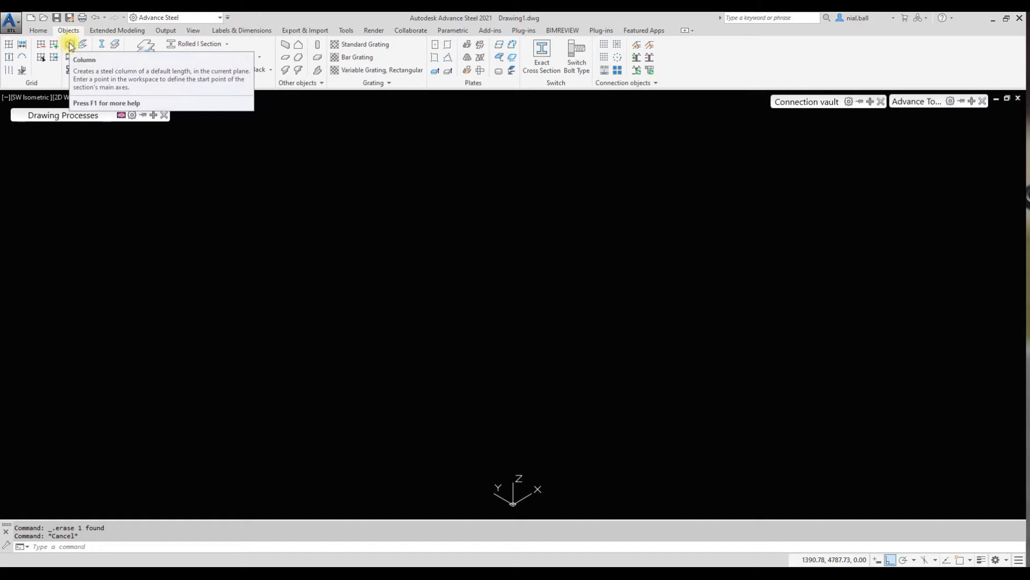
- Place a UB254x146x31 column at 0,0 and check its Column role on the Naming page
left_click(70, 44)
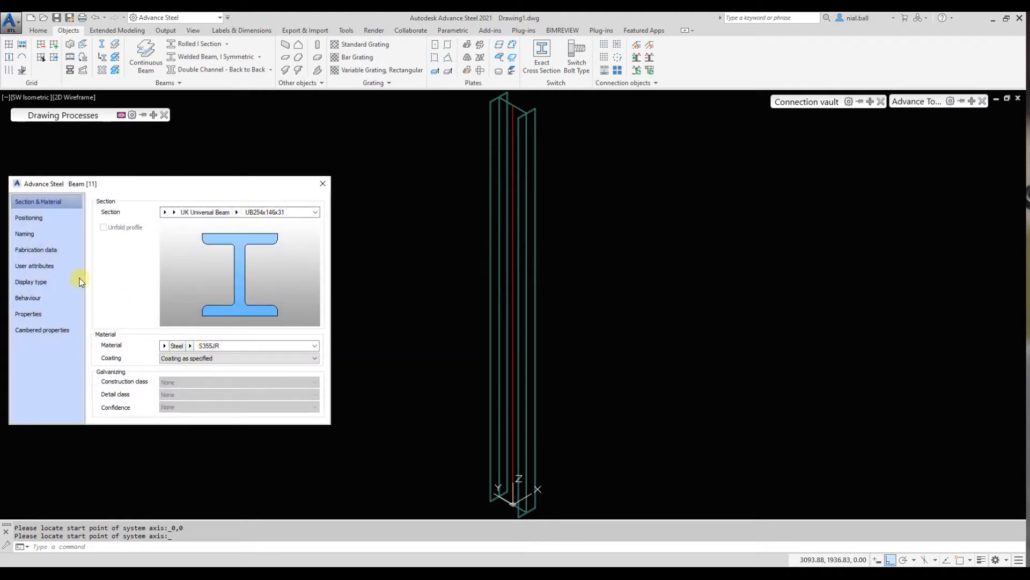
left_click(24, 234)
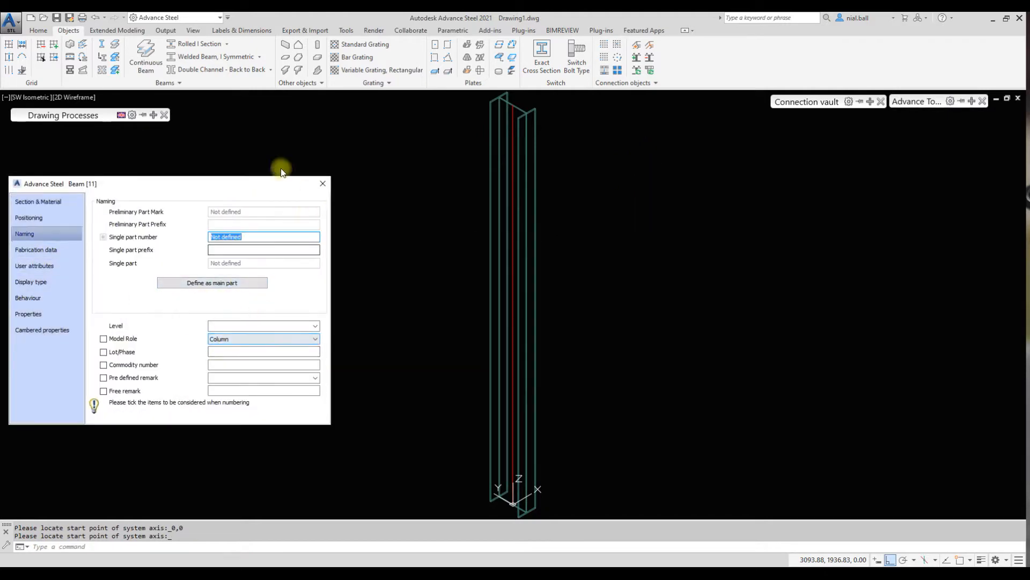
mouse_move(71, 46)
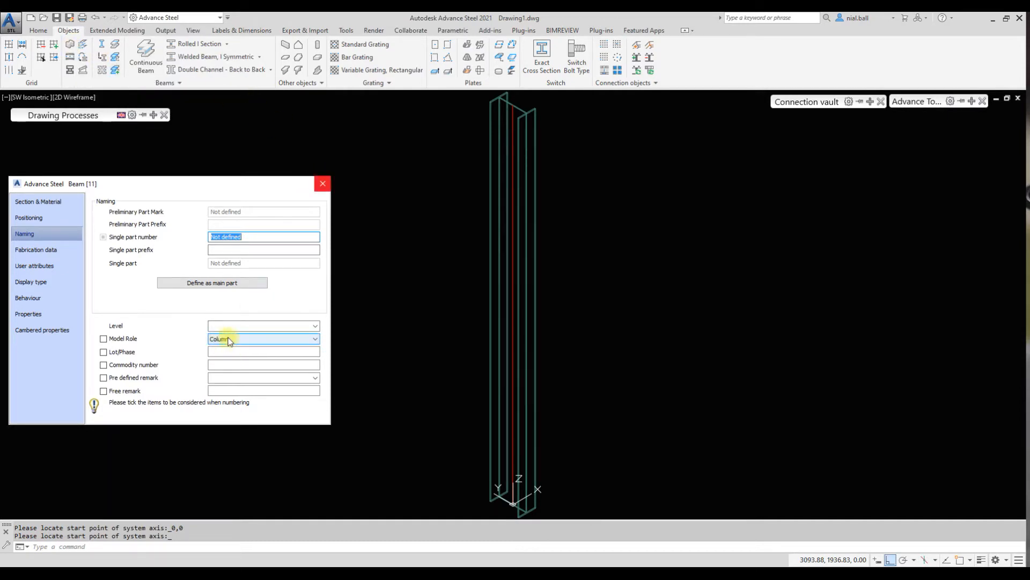
left_click(322, 183)
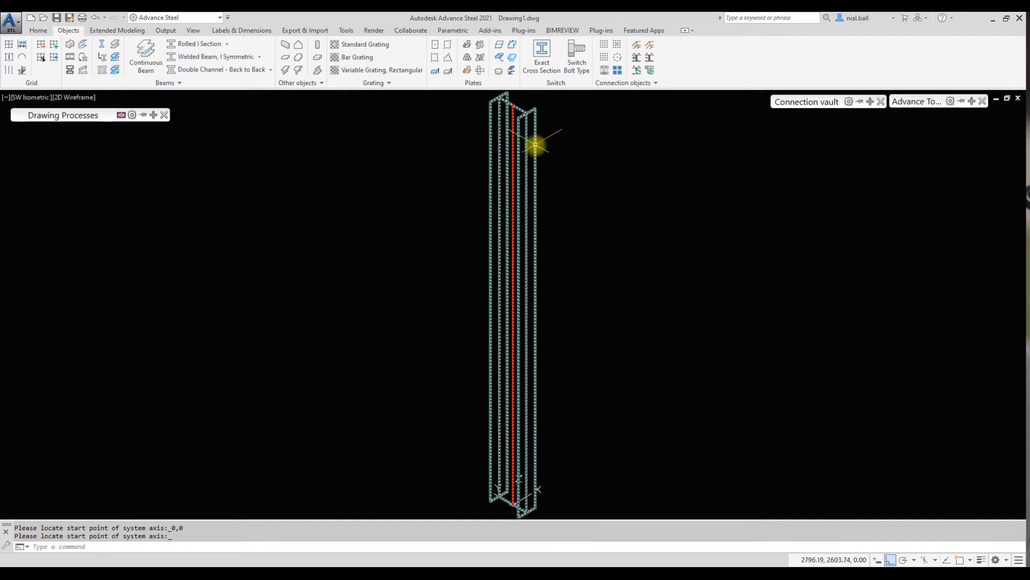
left_click(38, 31)
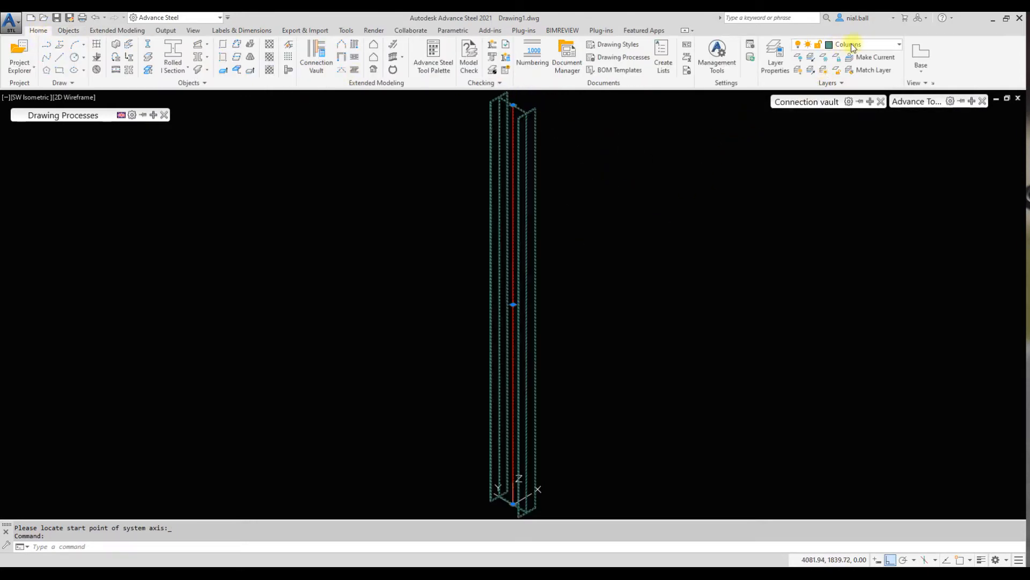
mouse_move(857, 46)
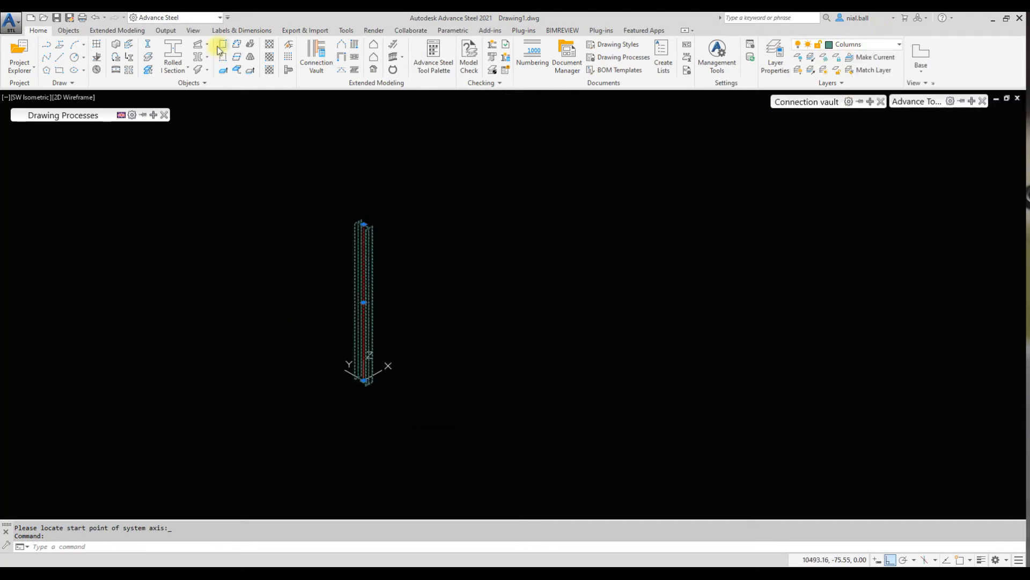
- Draw a portal frame with two columns and a pitched rafter apex beside the first column
left_click(115, 30)
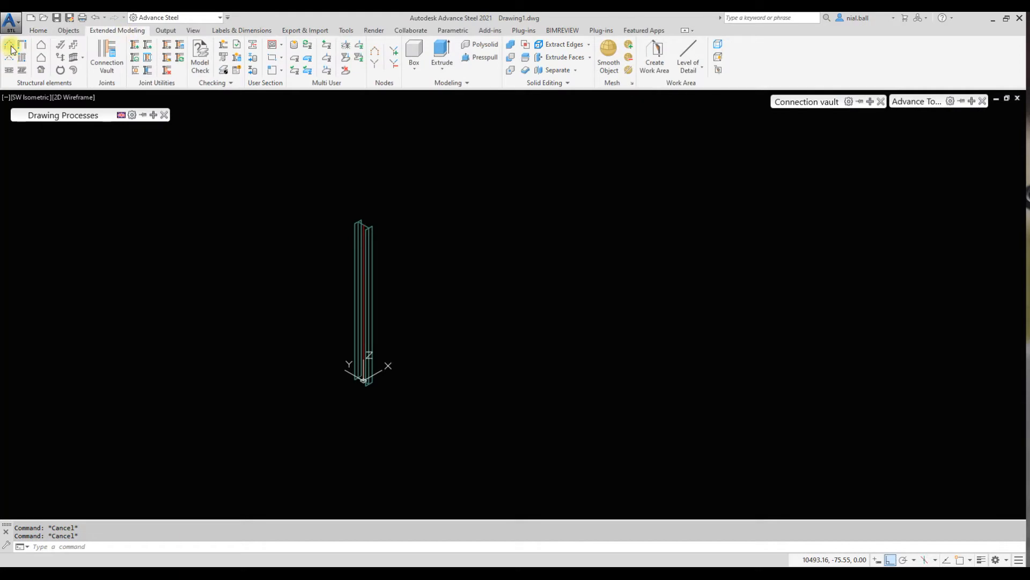
mouse_move(14, 48)
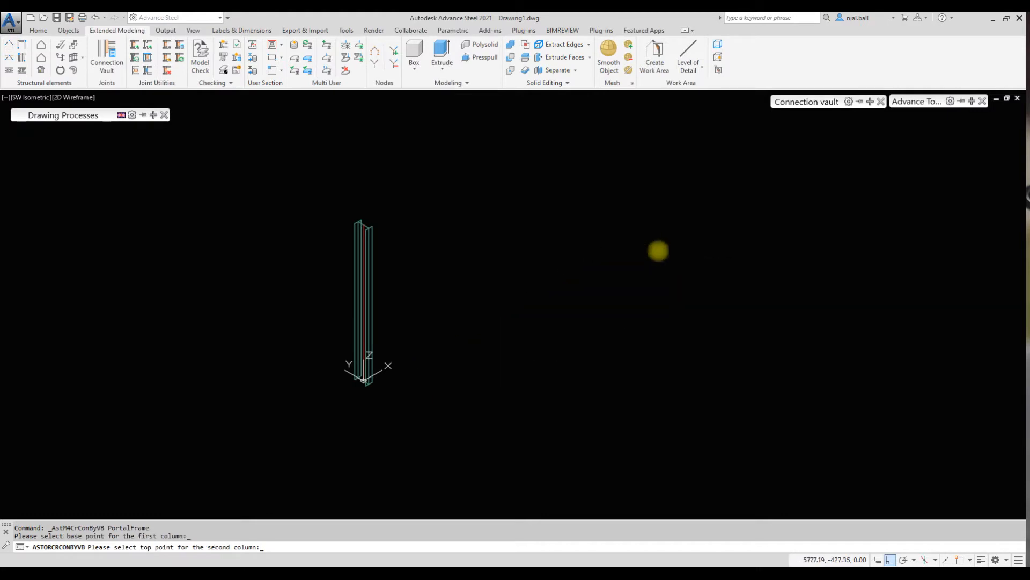
left_click(658, 250)
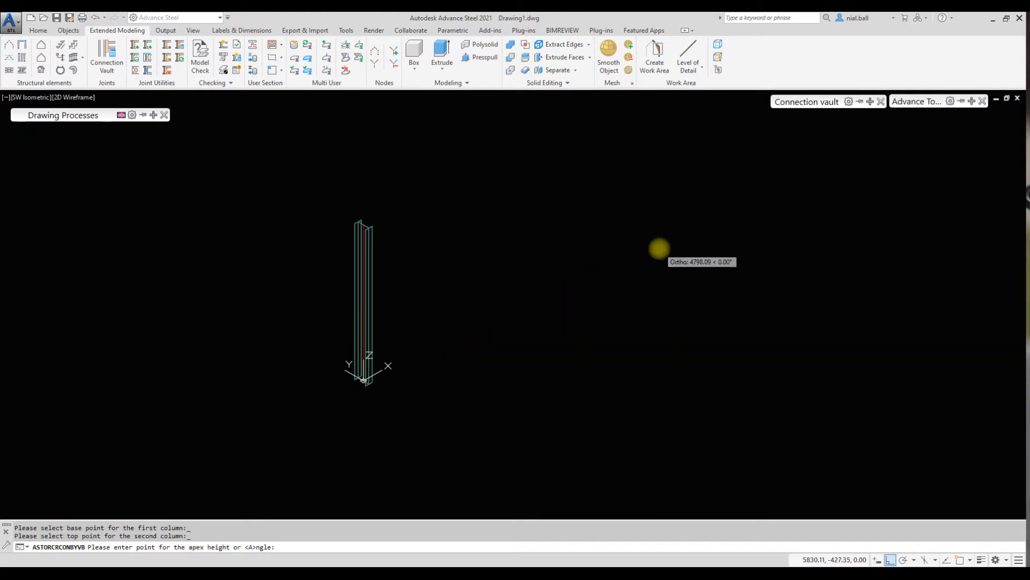
left_click(659, 250)
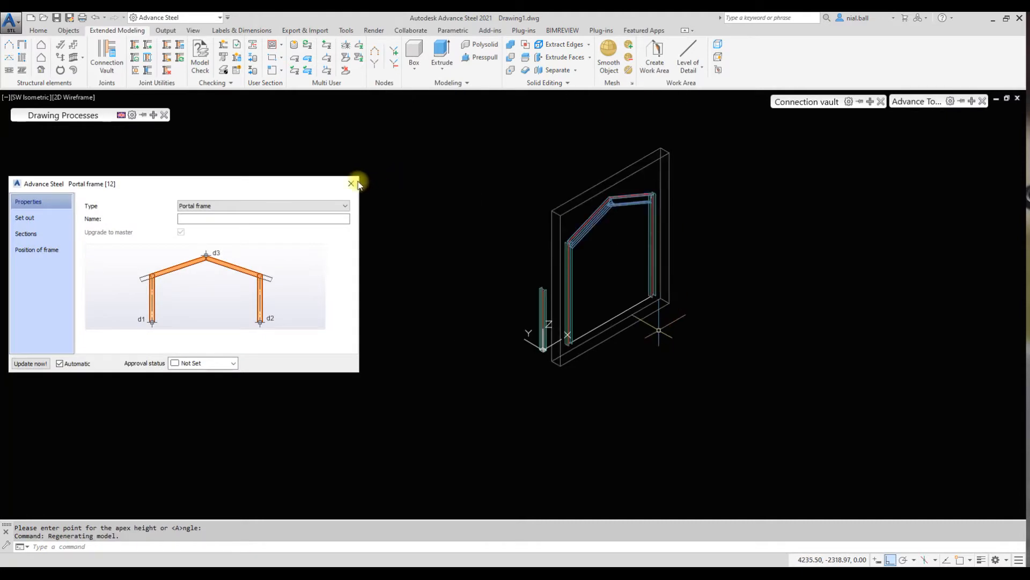
left_click(350, 184)
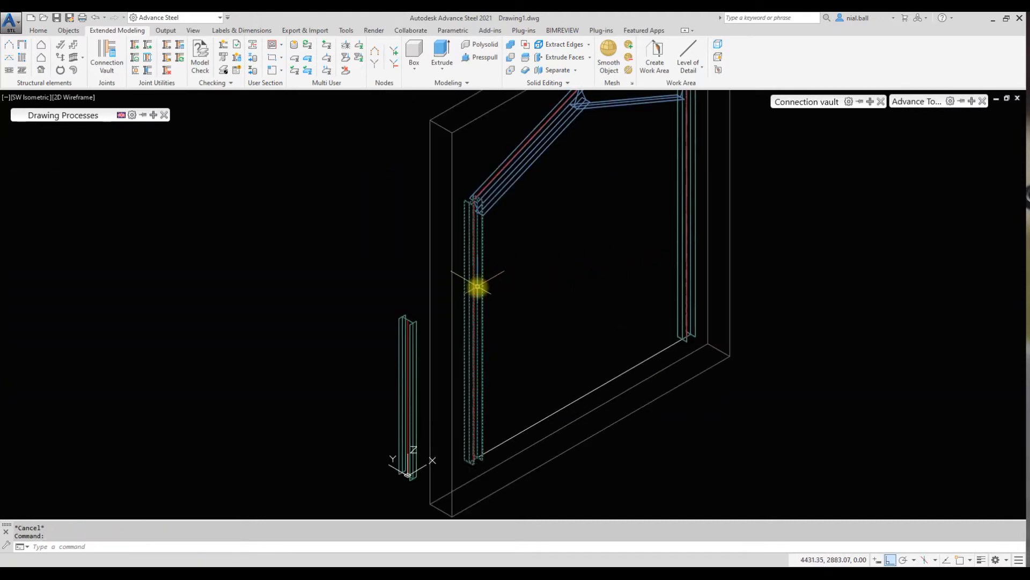
left_click(39, 30)
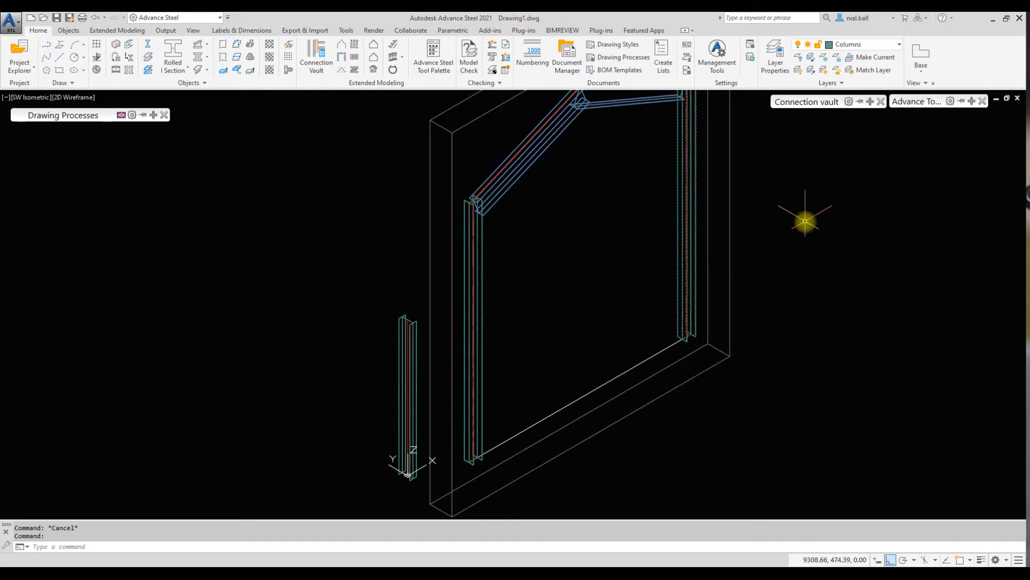
- Use Add Selected to create a new column matching the existing UB254x146x31 member
right_click(805, 220)
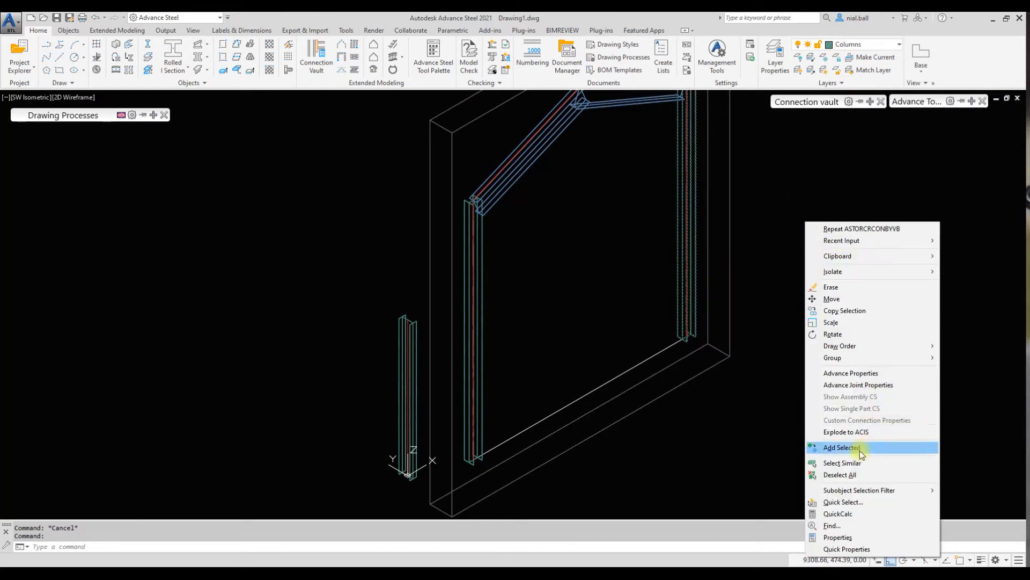
left_click(842, 462)
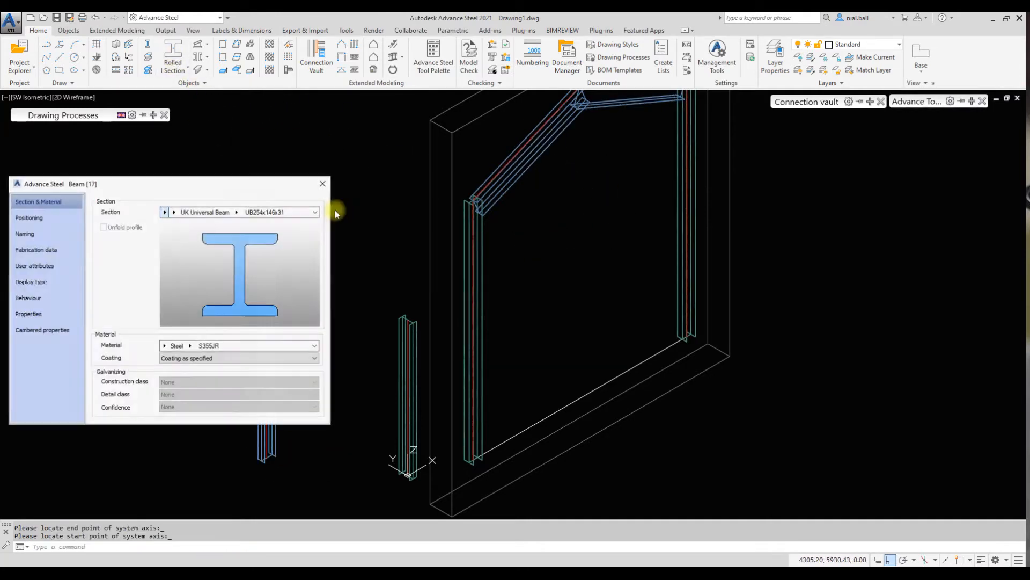
- Close the new column's Beam properties dialog
left_click(24, 234)
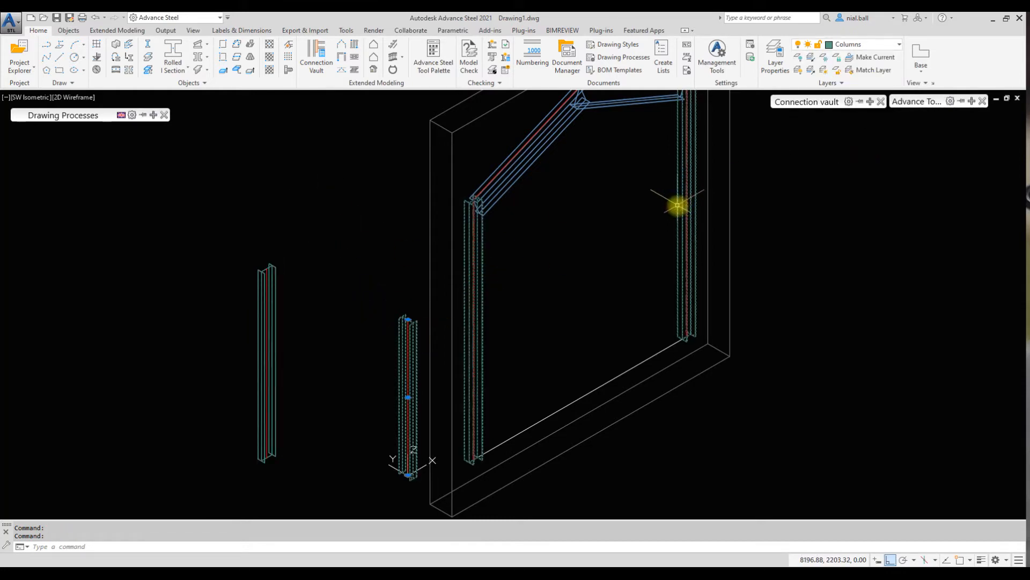
mouse_move(676, 205)
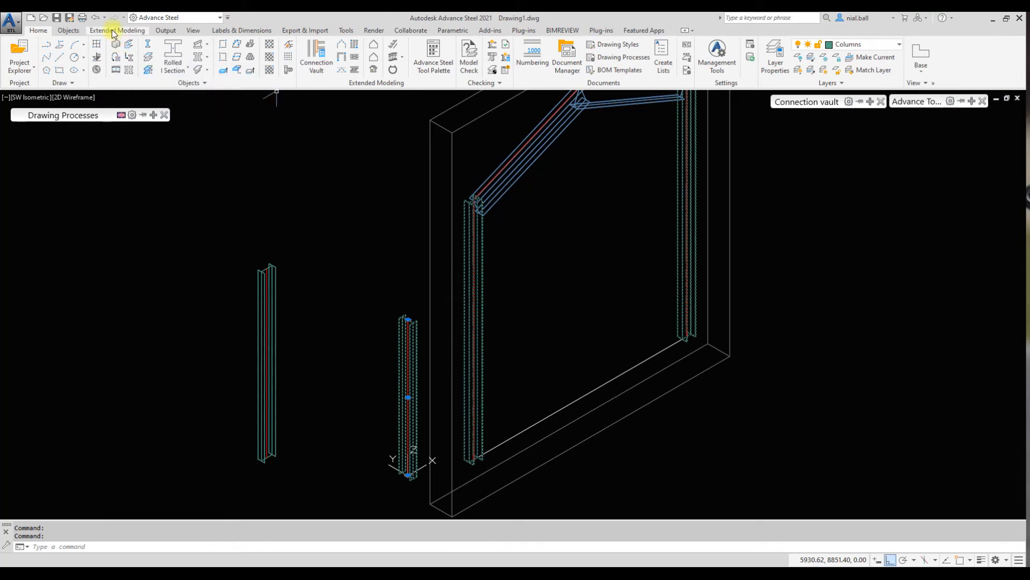
left_click(117, 30)
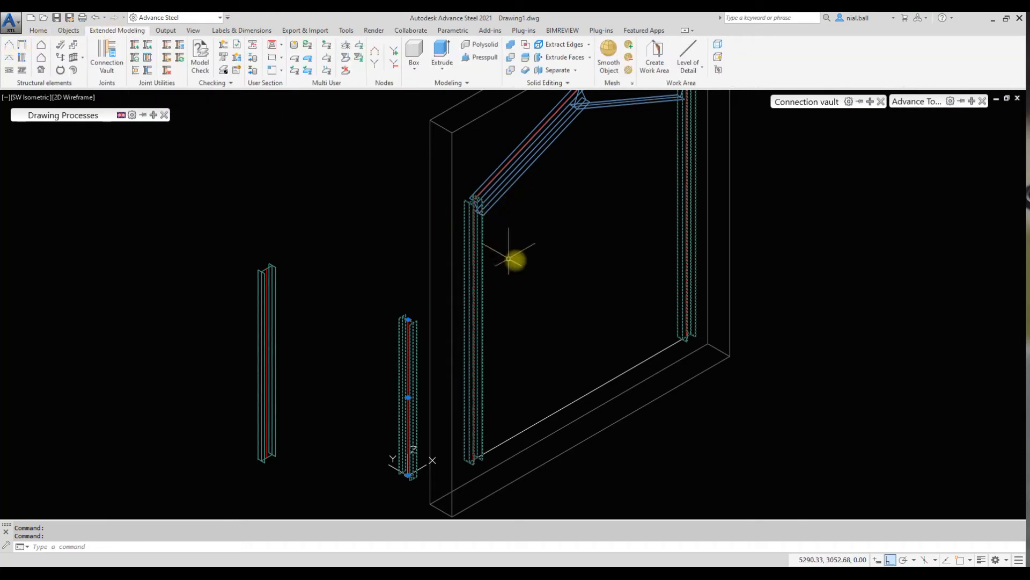
mouse_move(667, 195)
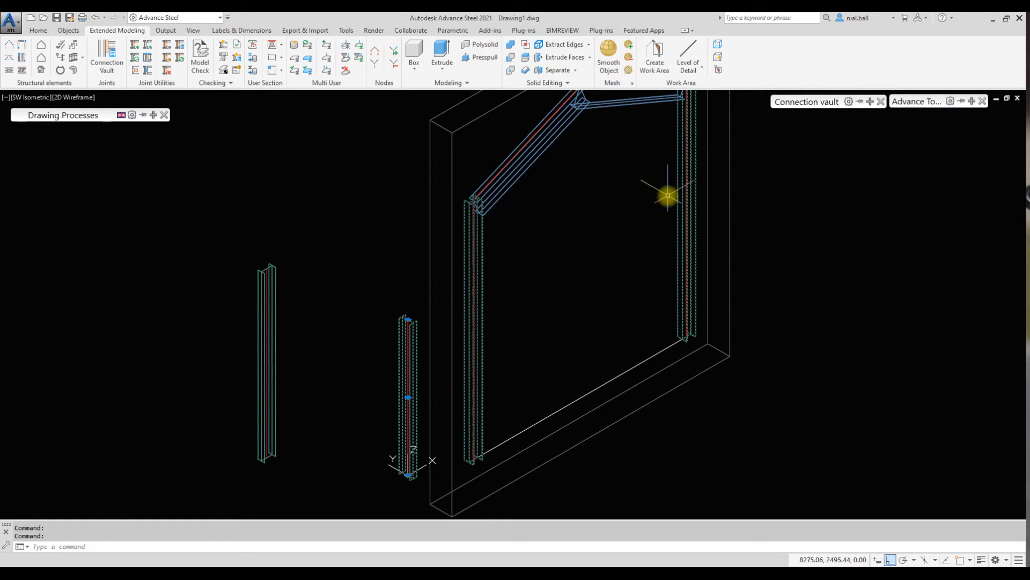
mouse_move(746, 217)
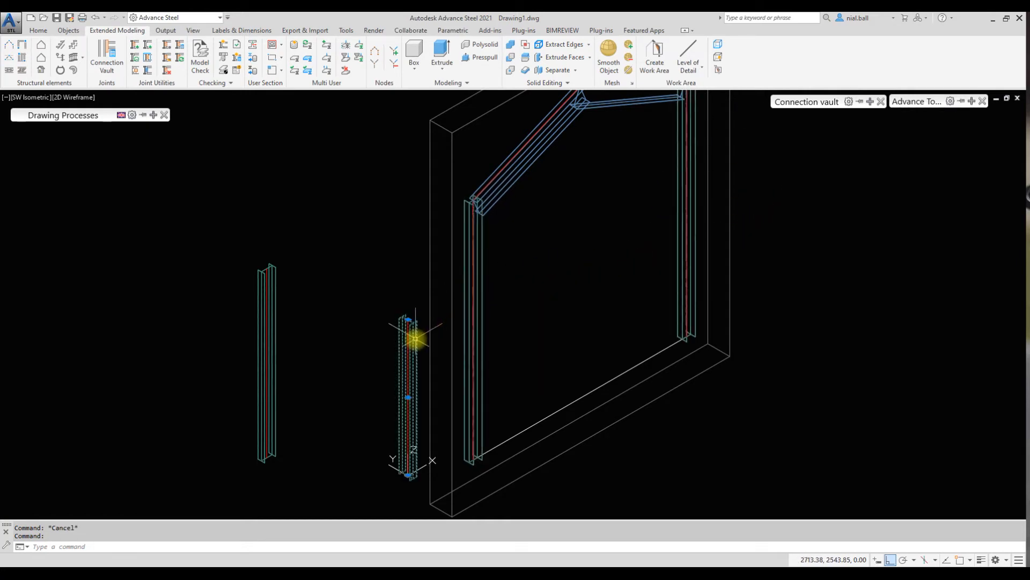
left_click(37, 30)
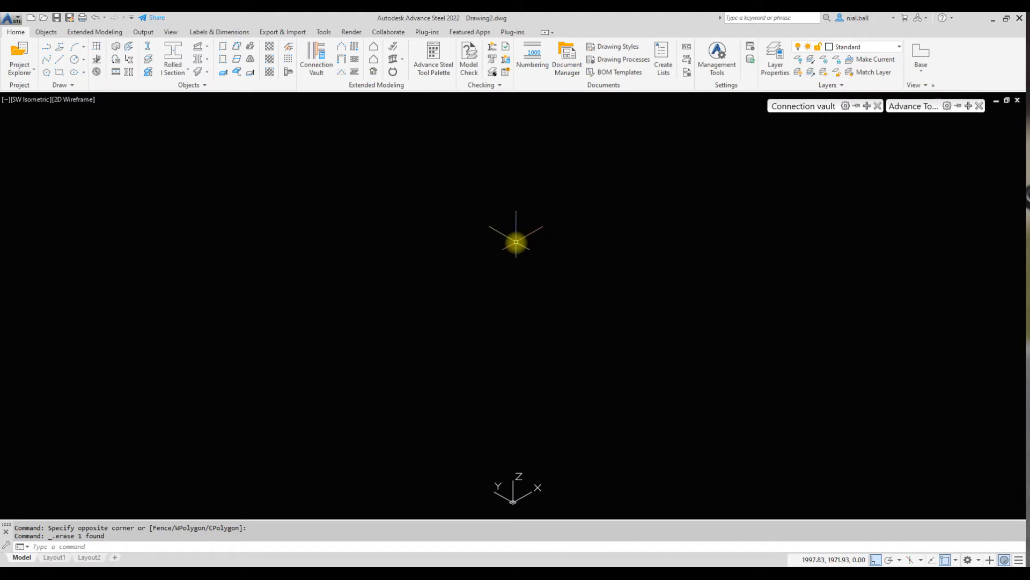
mouse_move(762, 148)
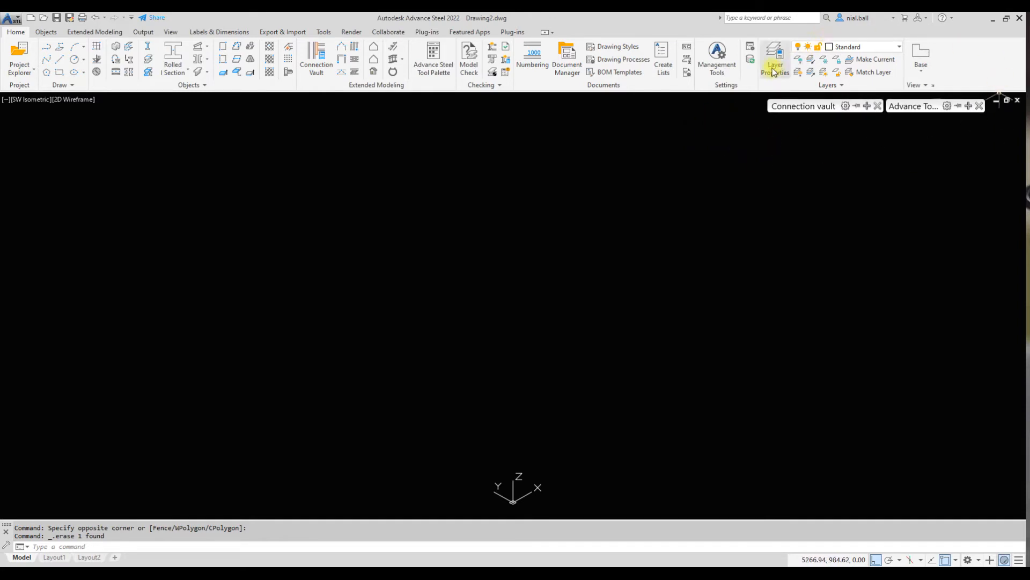
- In Layer Properties, add a new layer and pick a colour for it
left_click(775, 59)
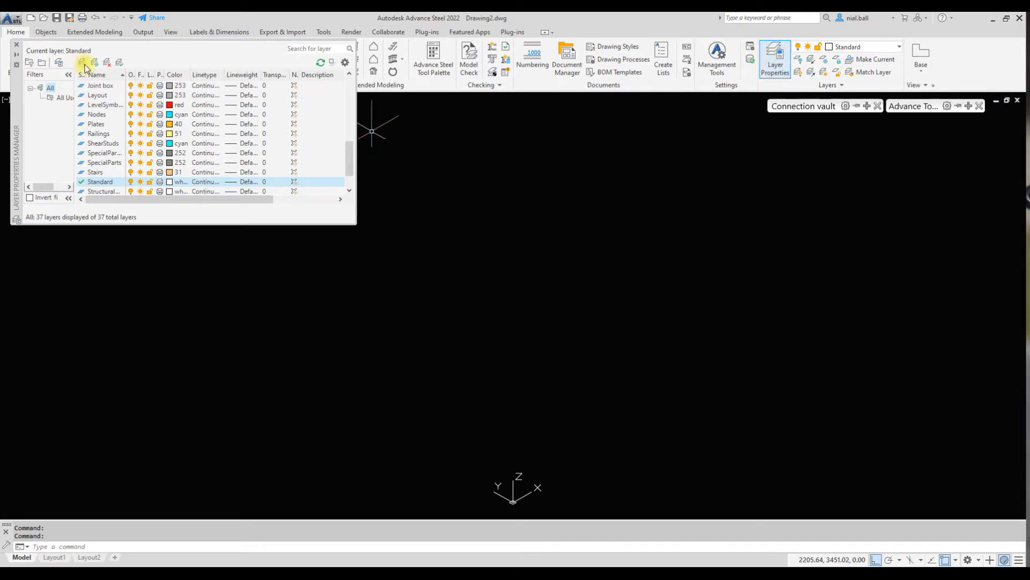
mouse_move(84, 63)
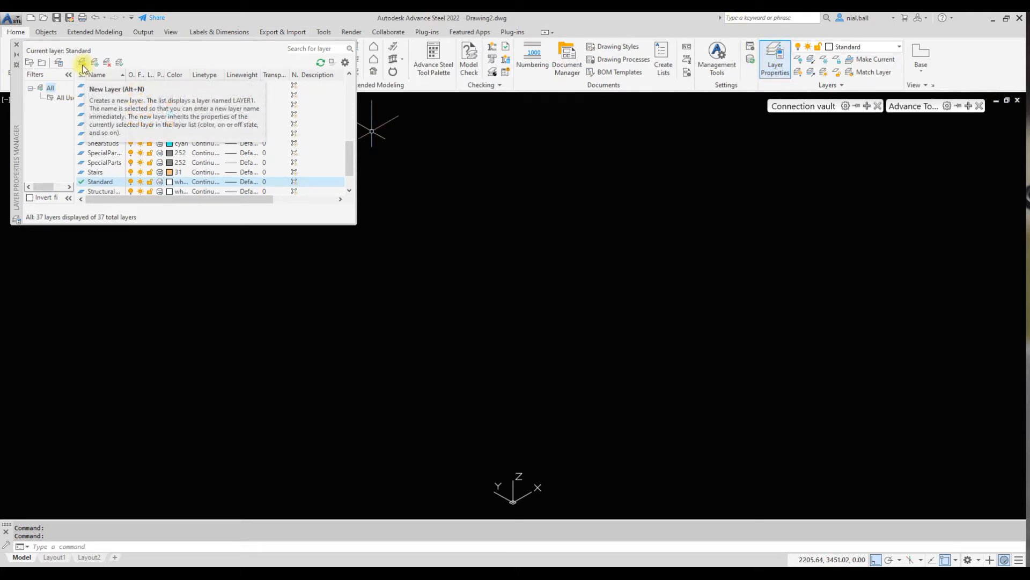
left_click(83, 61)
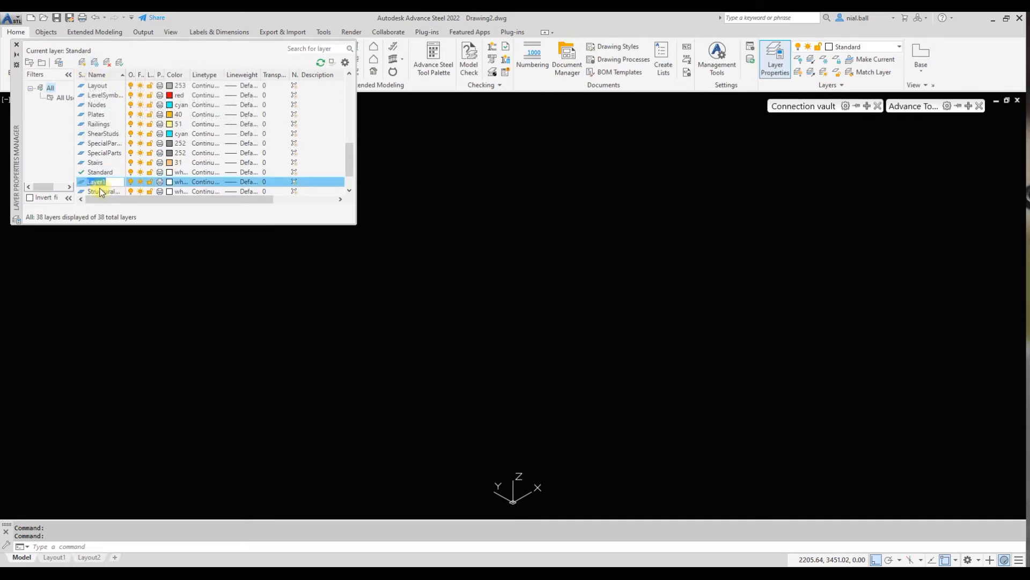
left_click(170, 181)
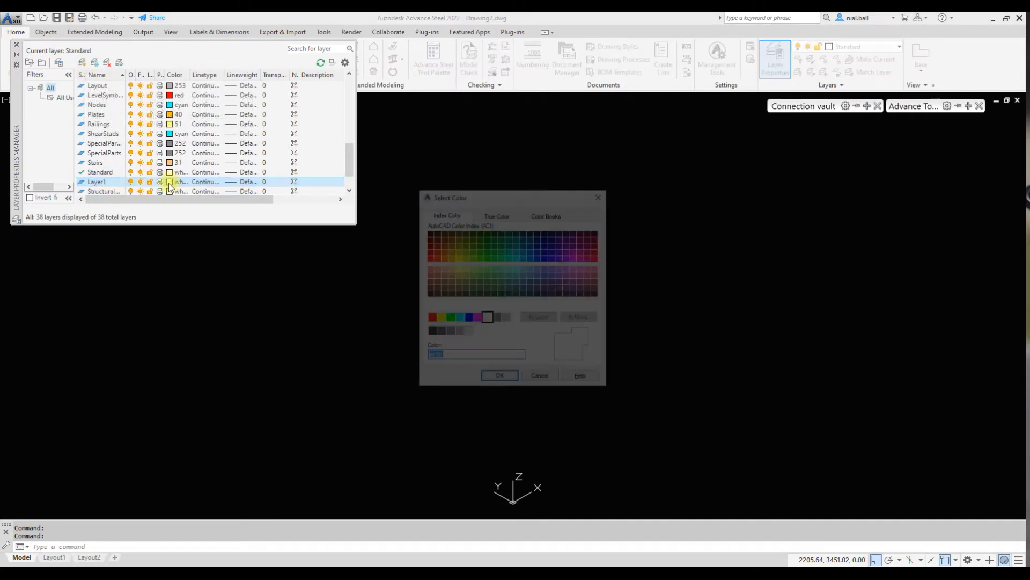
left_click(499, 375)
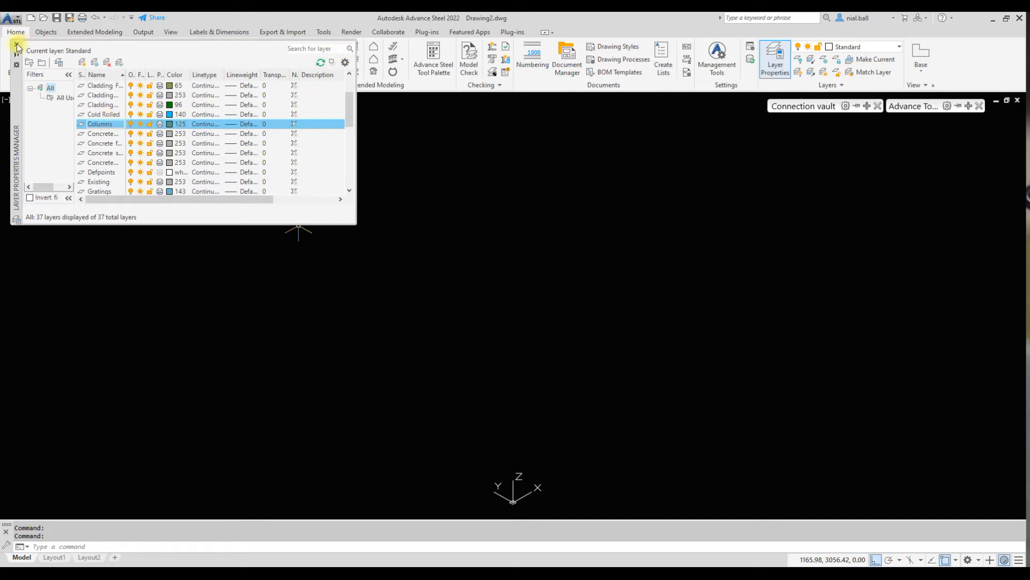
- Launch Management Tools from the Home tab's Settings panel
left_click(17, 44)
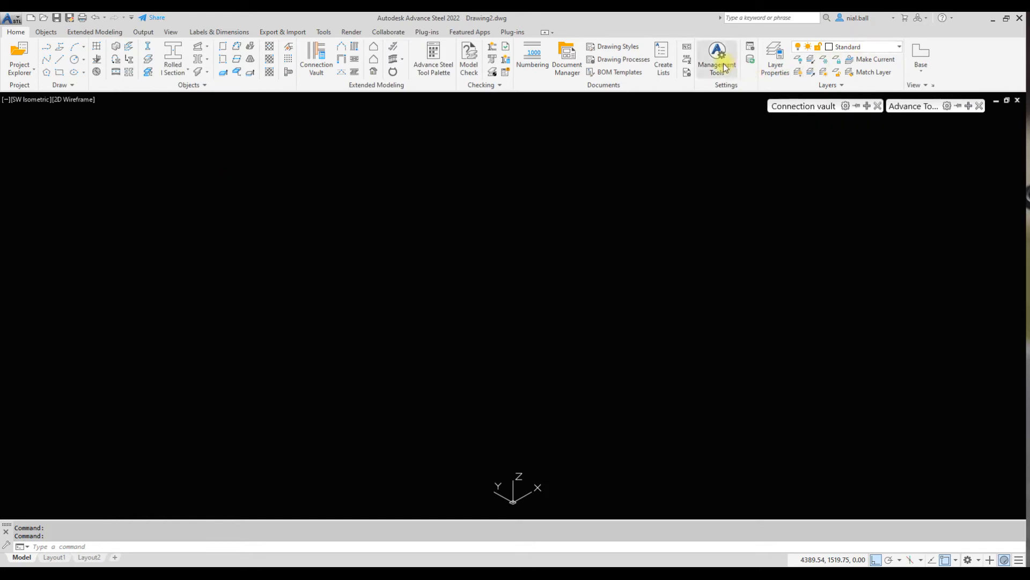
mouse_move(724, 70)
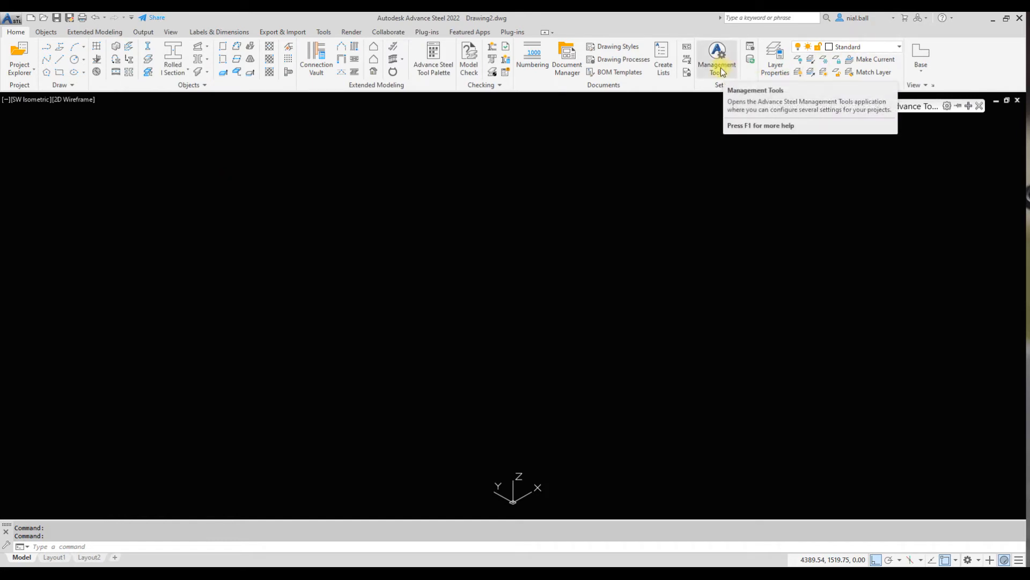
left_click(717, 53)
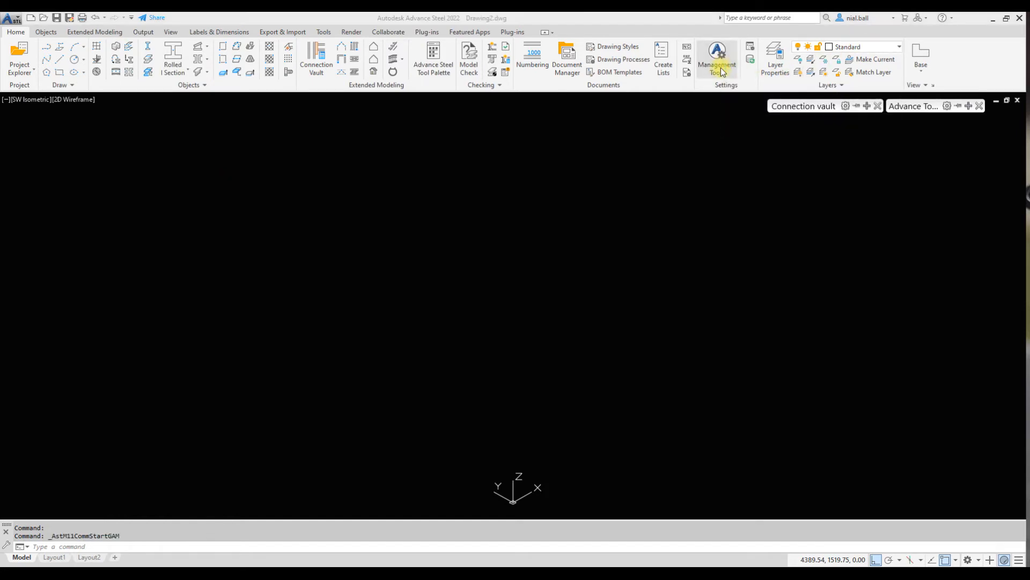
left_click(717, 54)
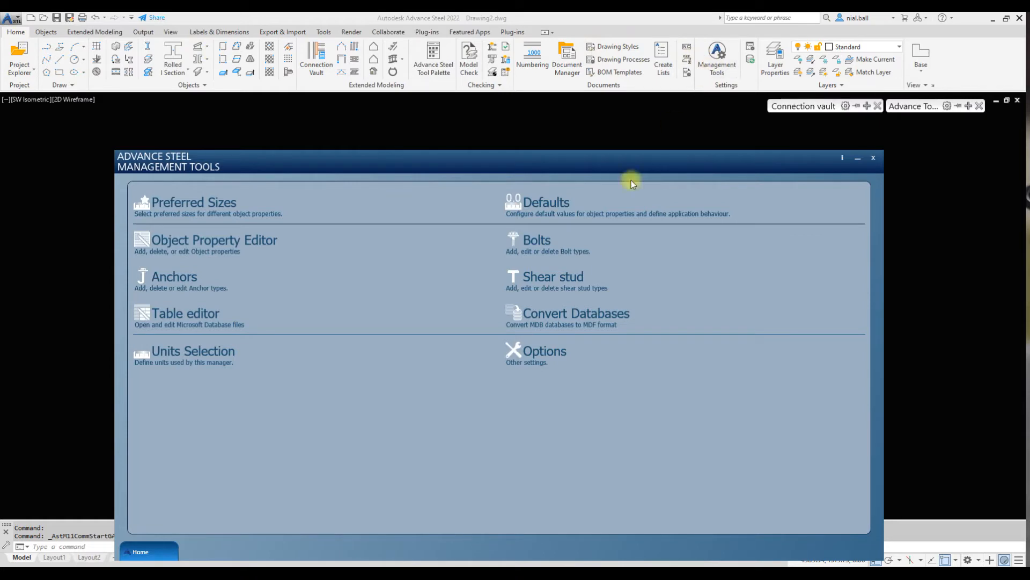
- Open the Table editor and list the installed Astor databases
left_click(185, 313)
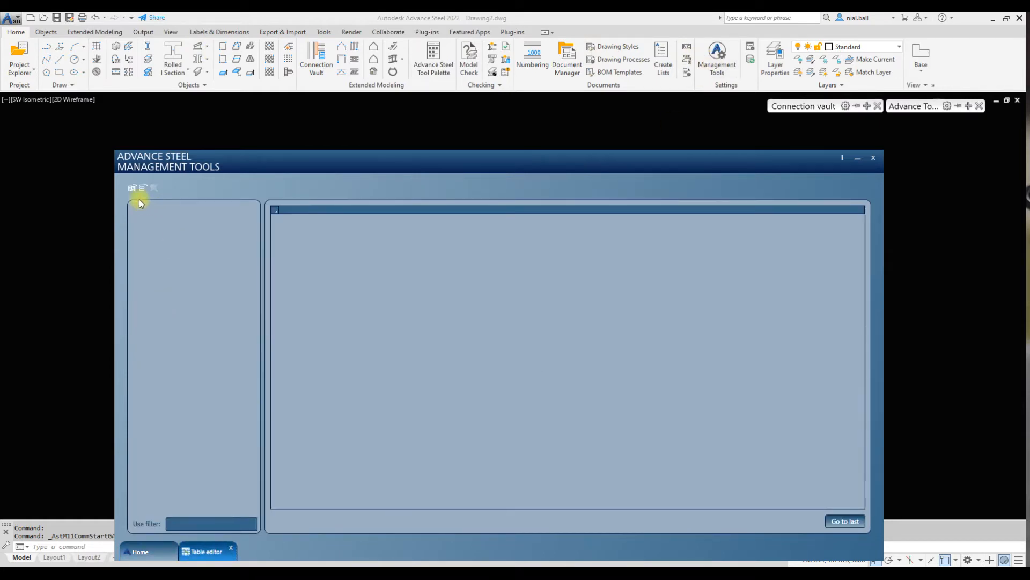
mouse_move(133, 190)
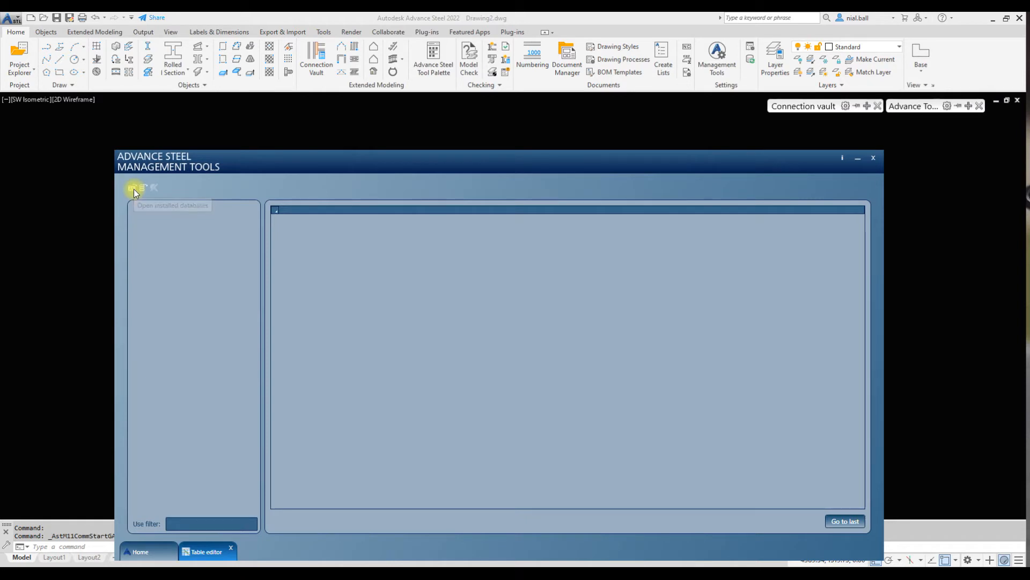
left_click(133, 188)
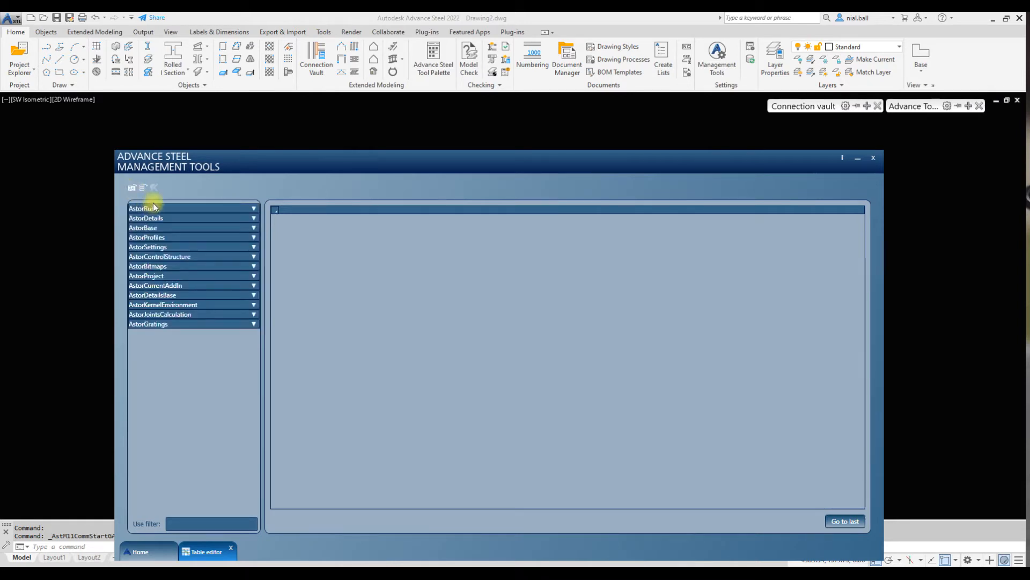
mouse_move(226, 196)
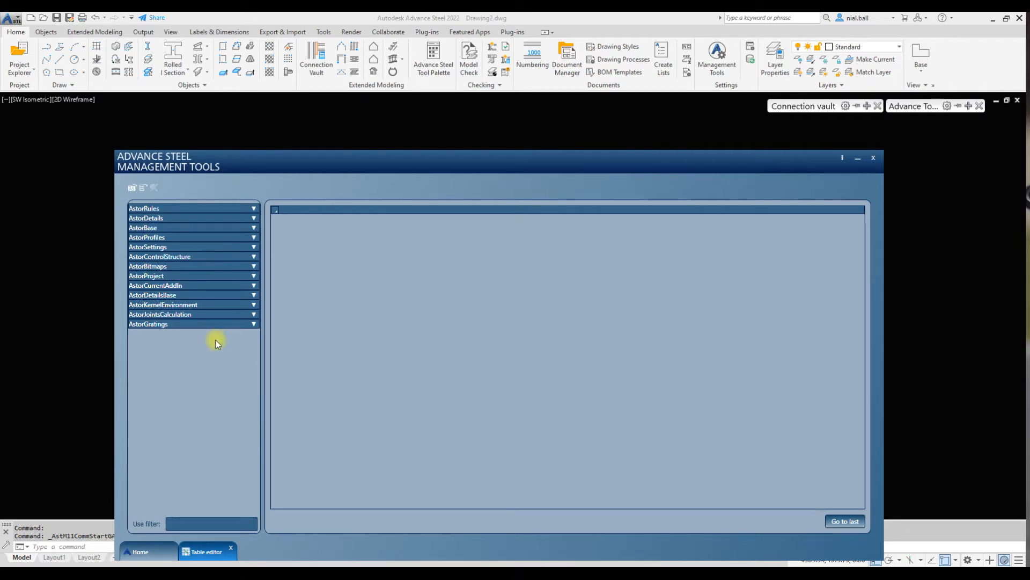
mouse_move(288, 161)
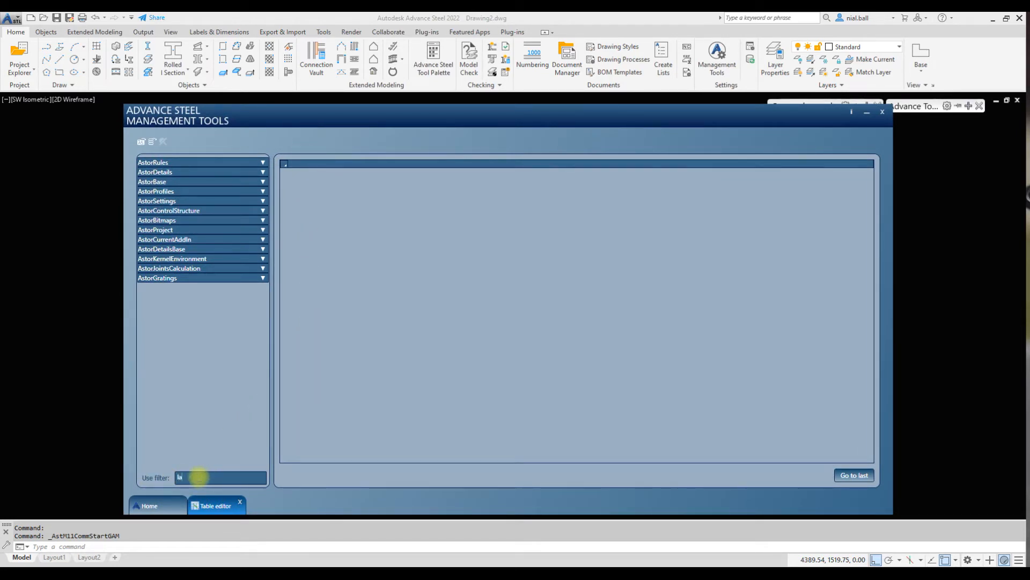
- Filter tables by 'layer' and open AstorBase's ObjectLayerAssignment table
type("layer")
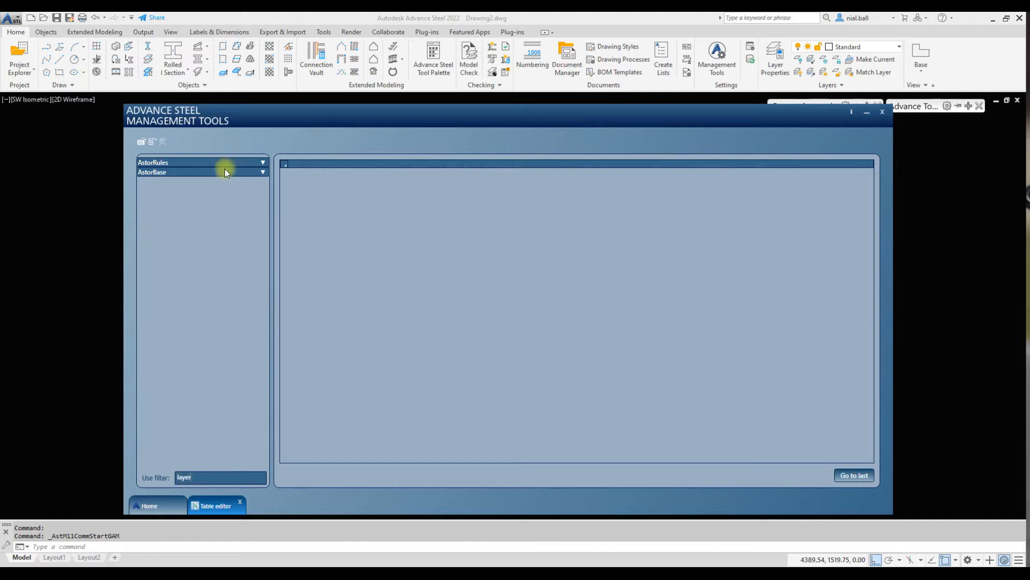
mouse_move(205, 181)
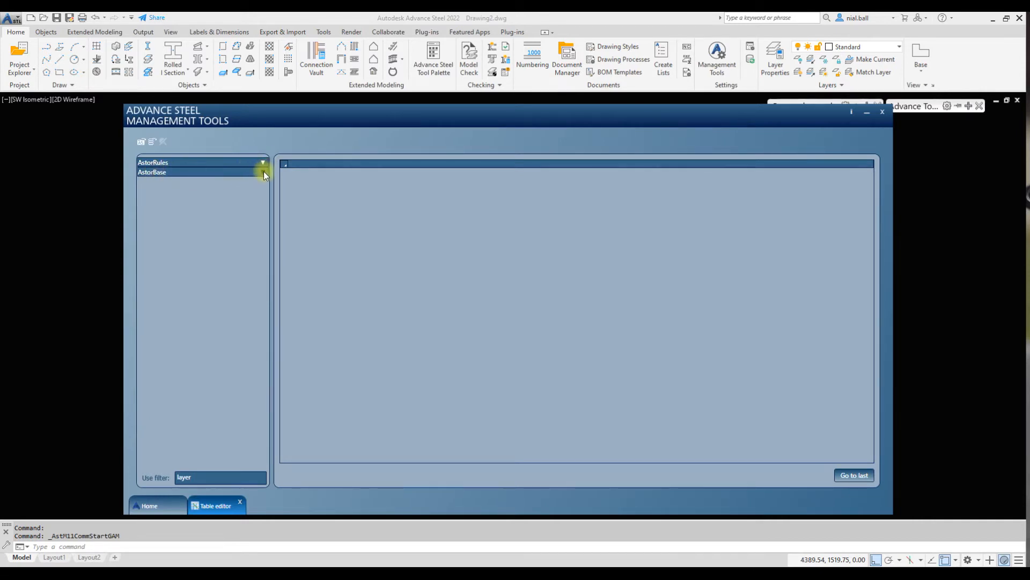
left_click(263, 172)
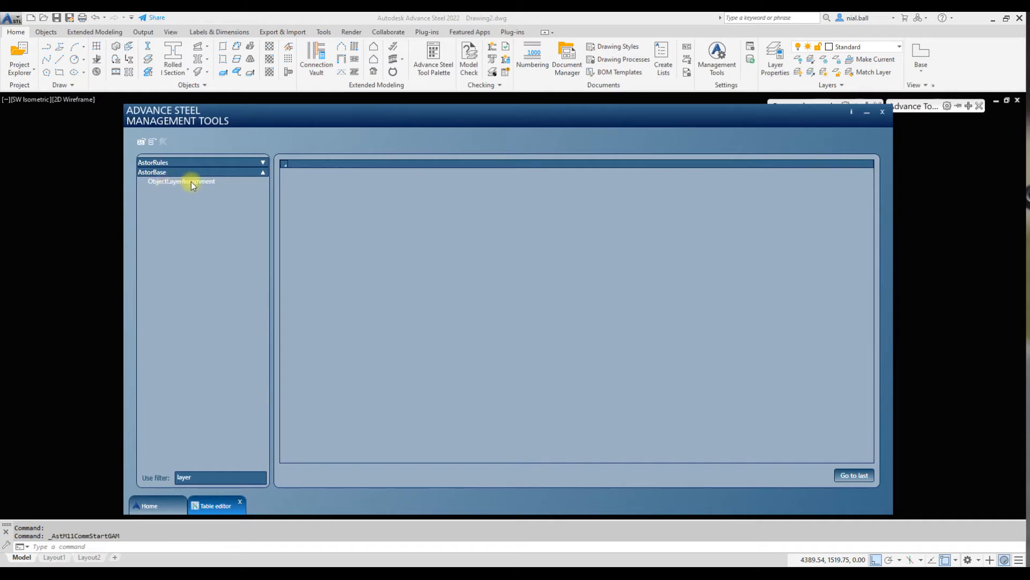
left_click(181, 181)
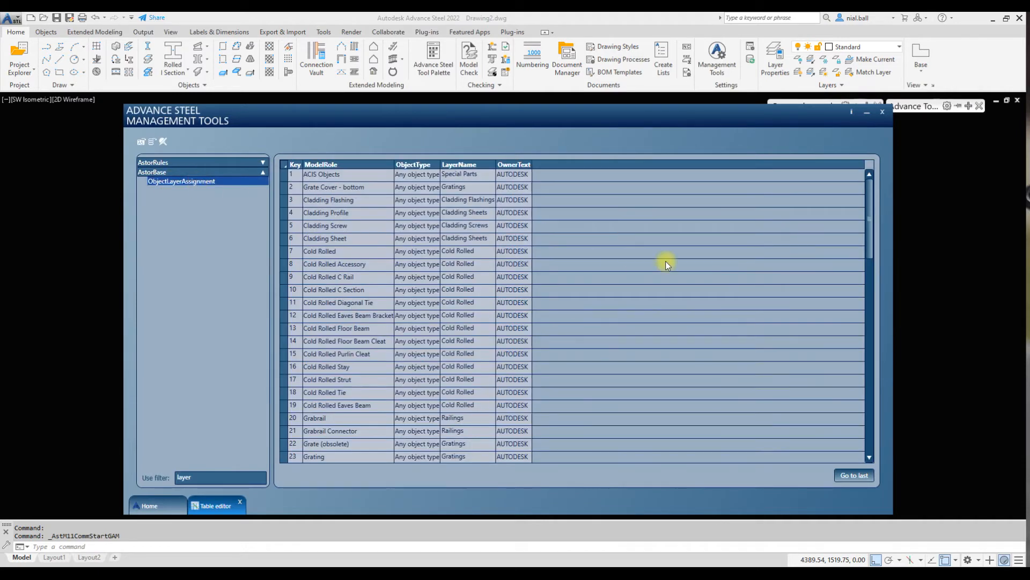
mouse_move(366, 228)
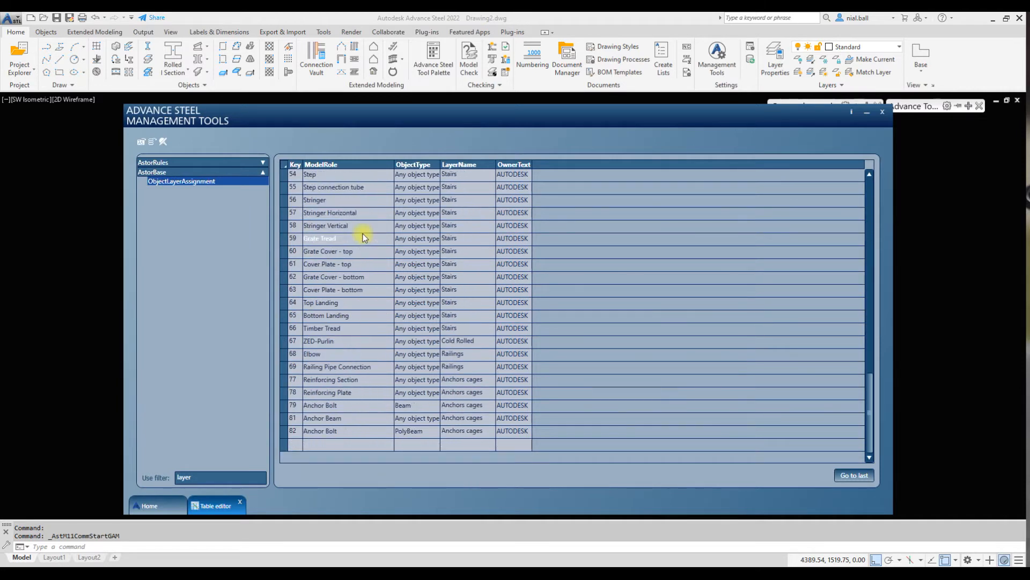
mouse_move(637, 316)
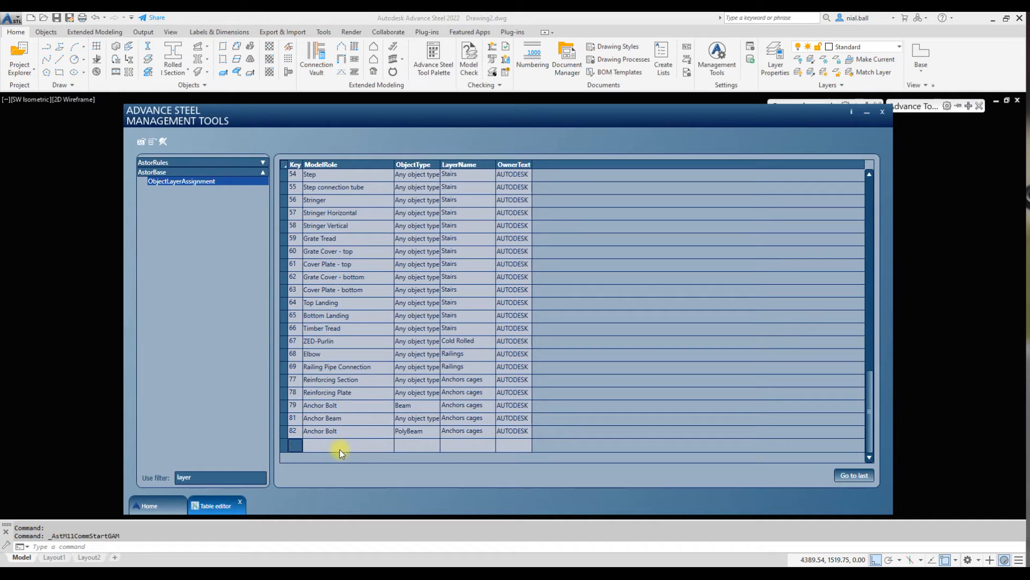
mouse_move(329, 444)
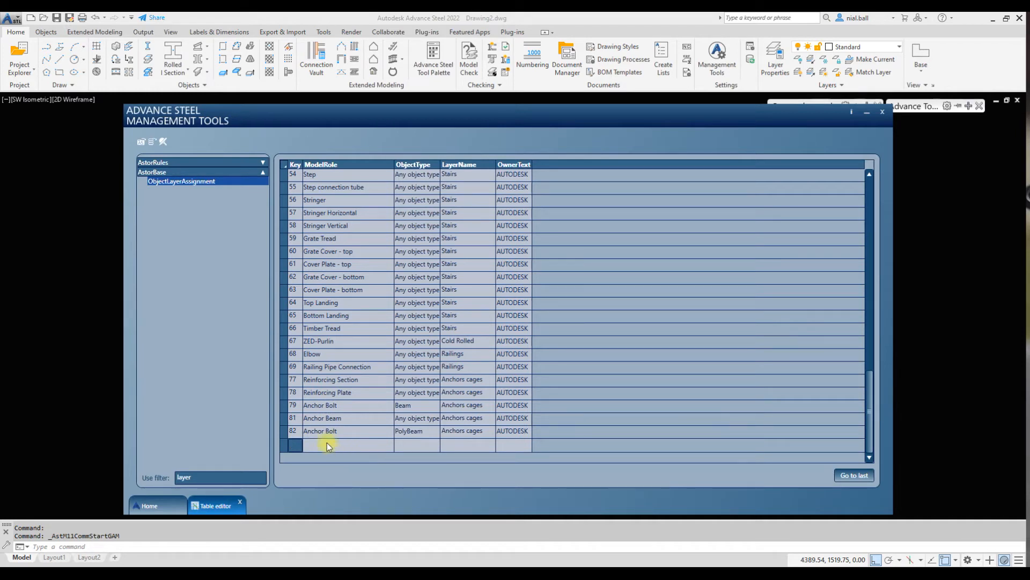
mouse_move(374, 450)
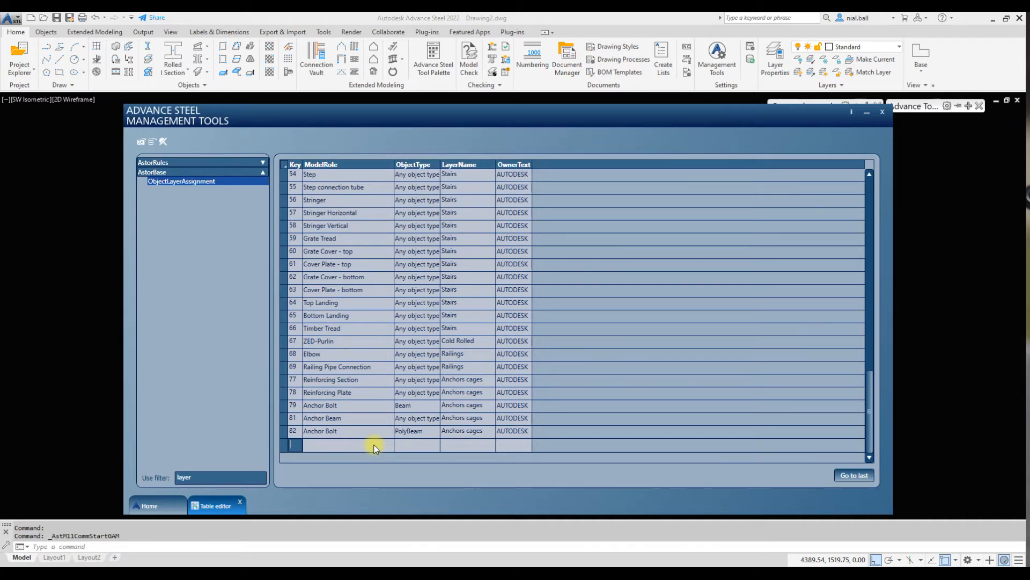
- Add a row with Key 100 and model role Column
type("100")
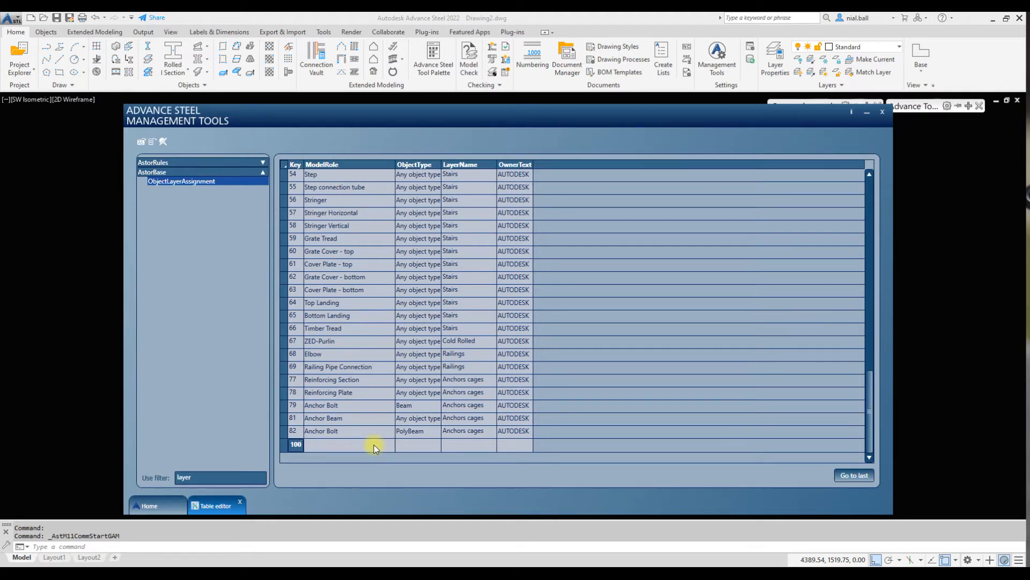
left_click(327, 445)
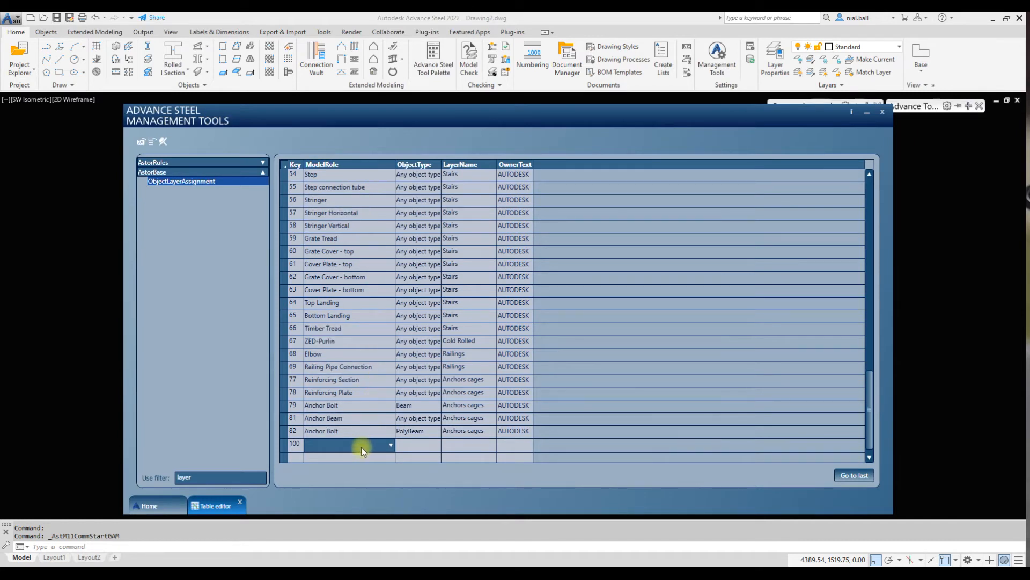
left_click(391, 445)
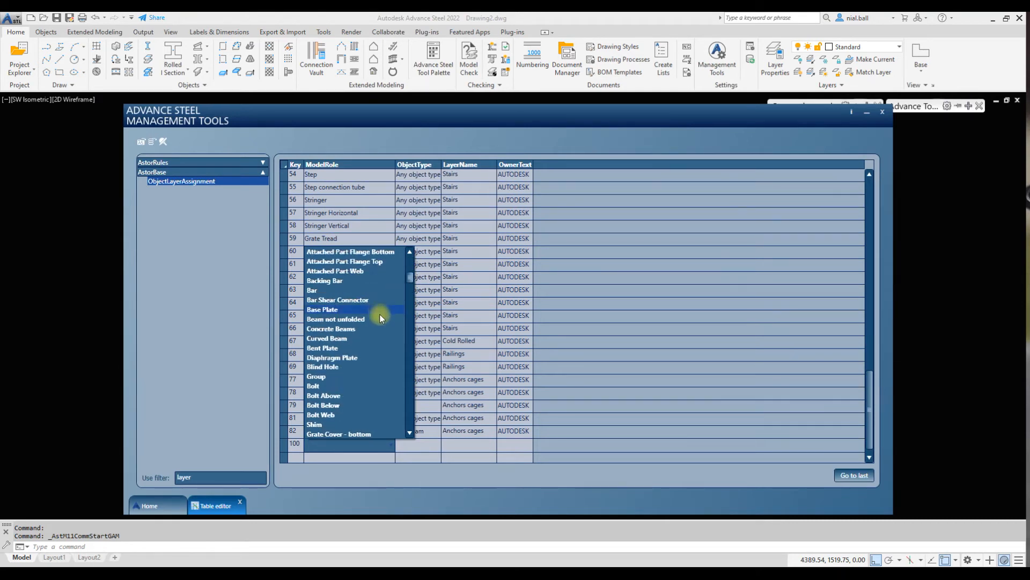
scroll("down", 3)
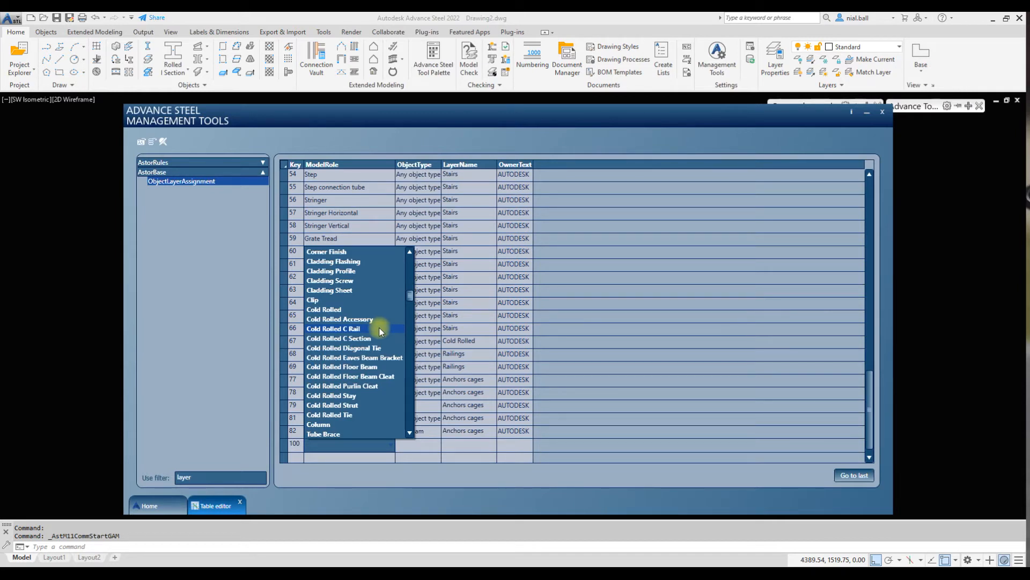
left_click(319, 424)
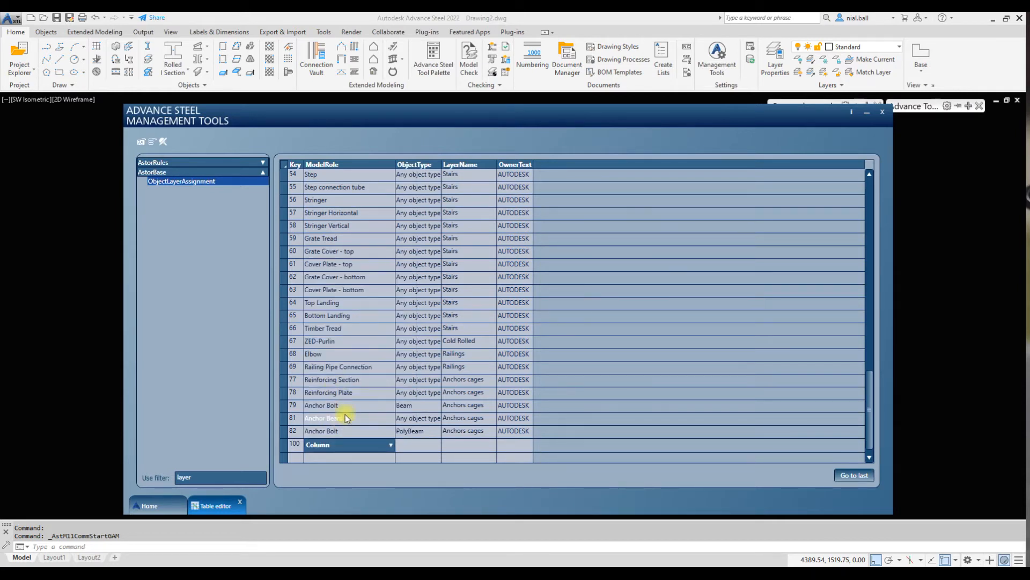
left_click(348, 444)
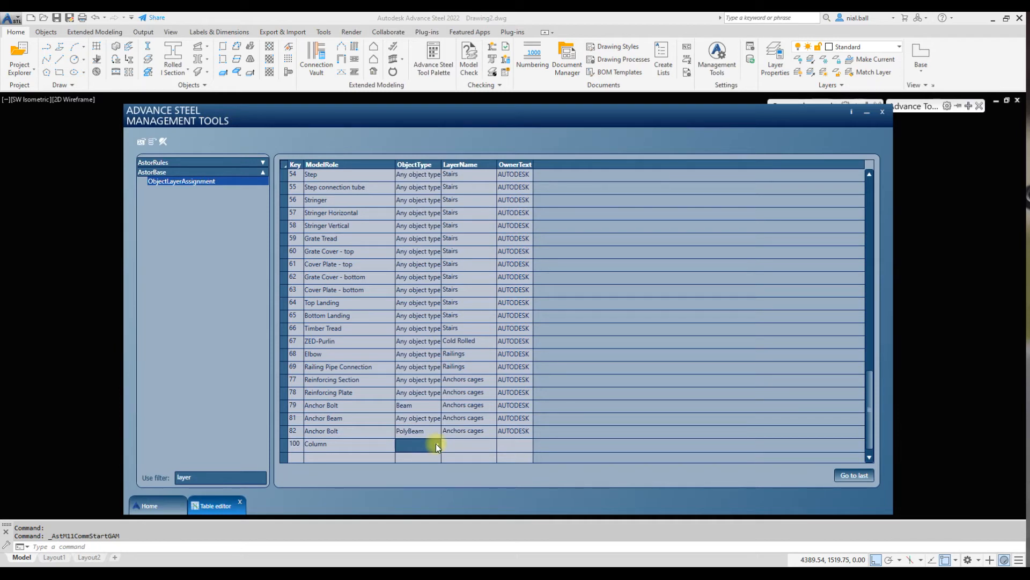
- Set row 100's object type to 'Any object type' and layer name to Columns
left_click(431, 444)
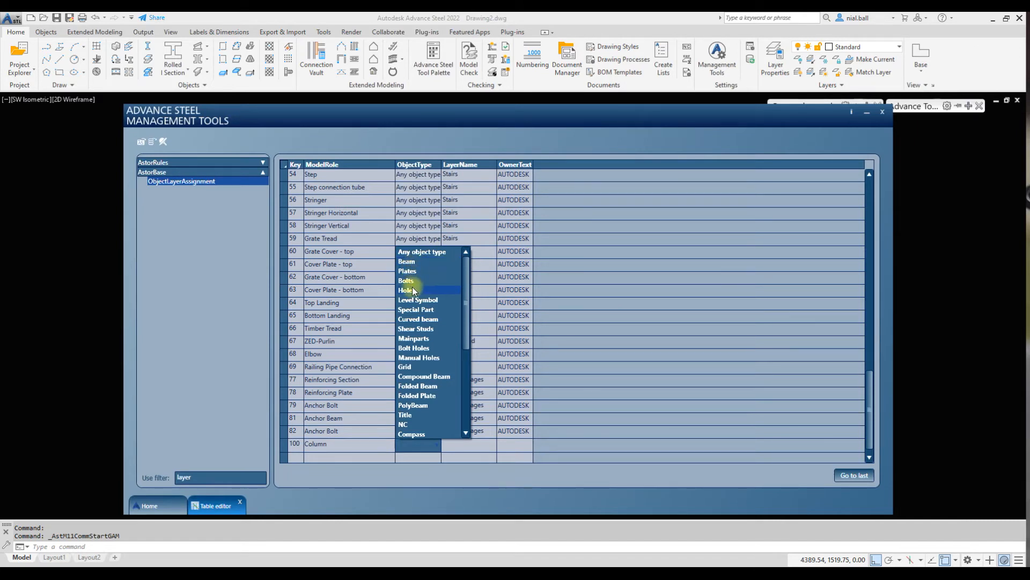
mouse_move(426, 252)
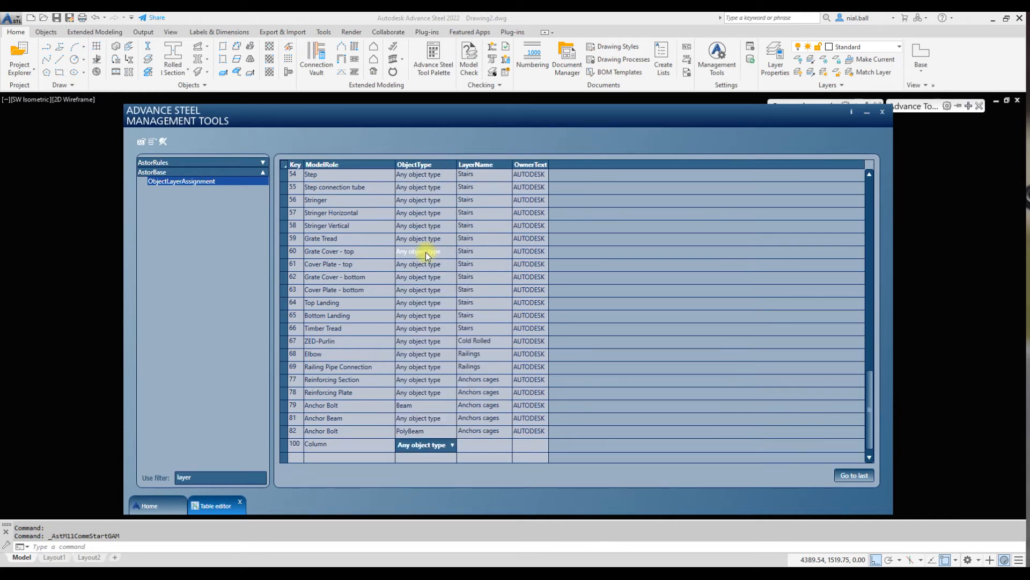
left_click(425, 445)
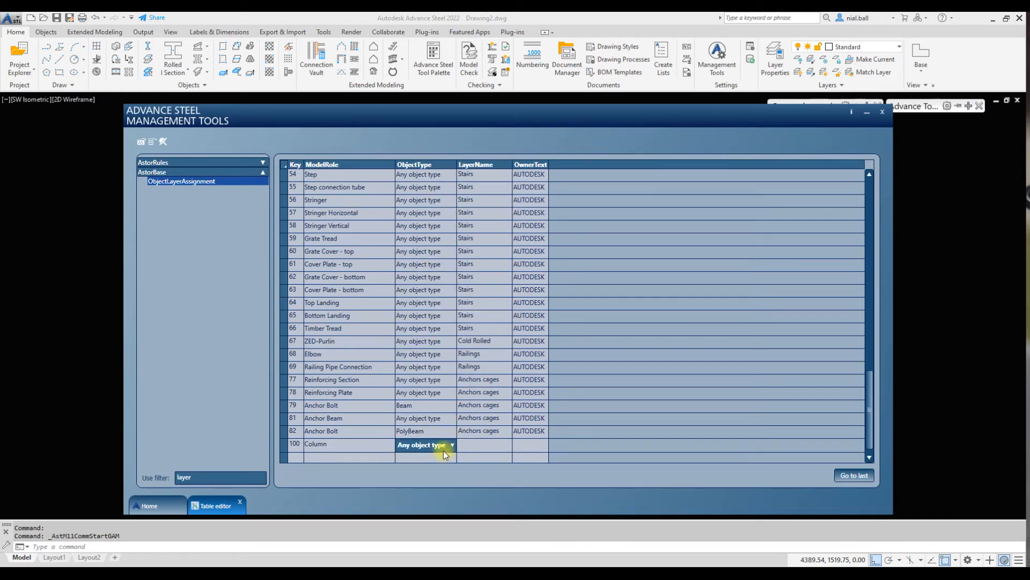
left_click(483, 447)
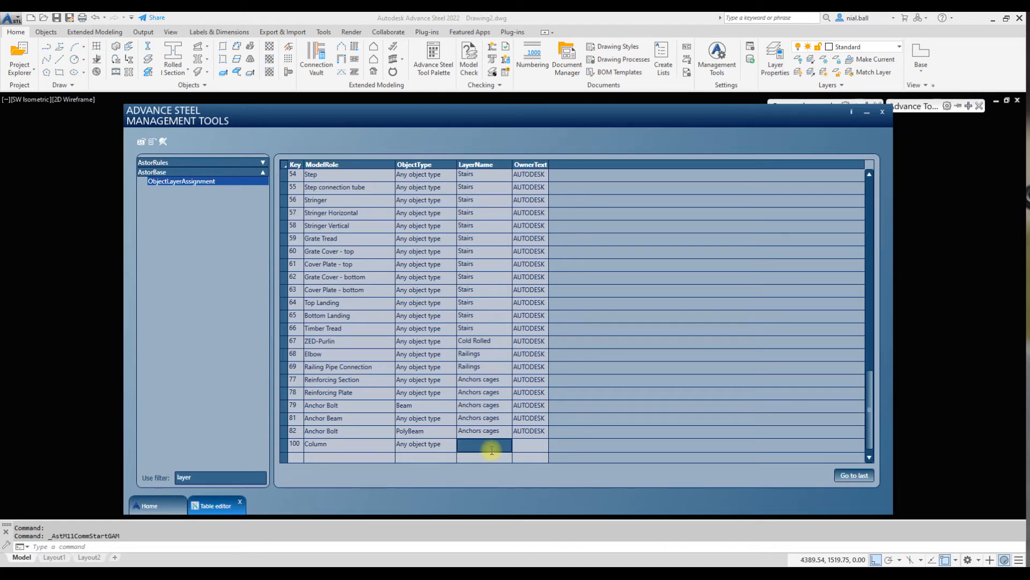
type("Columns")
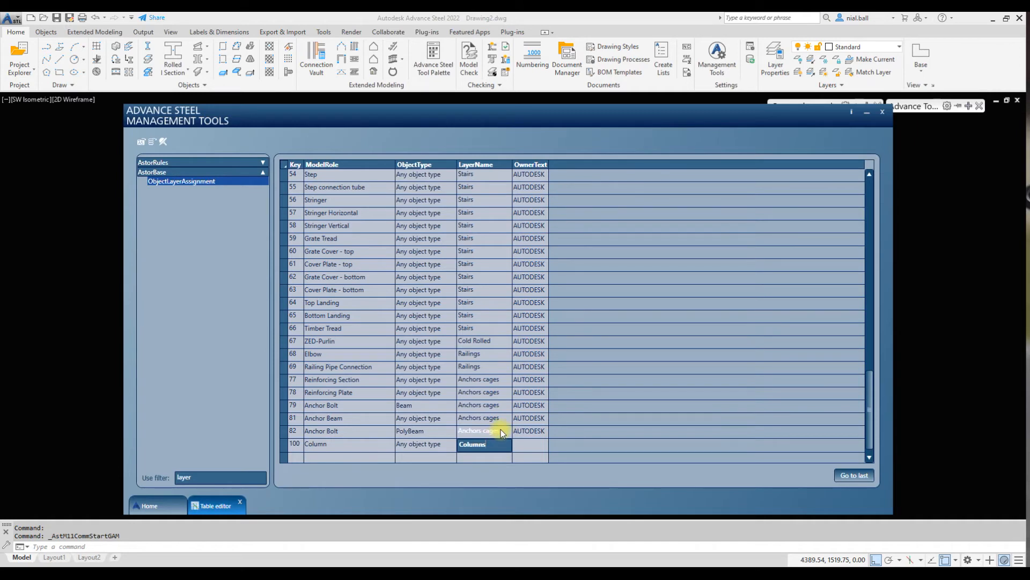
left_click(317, 444)
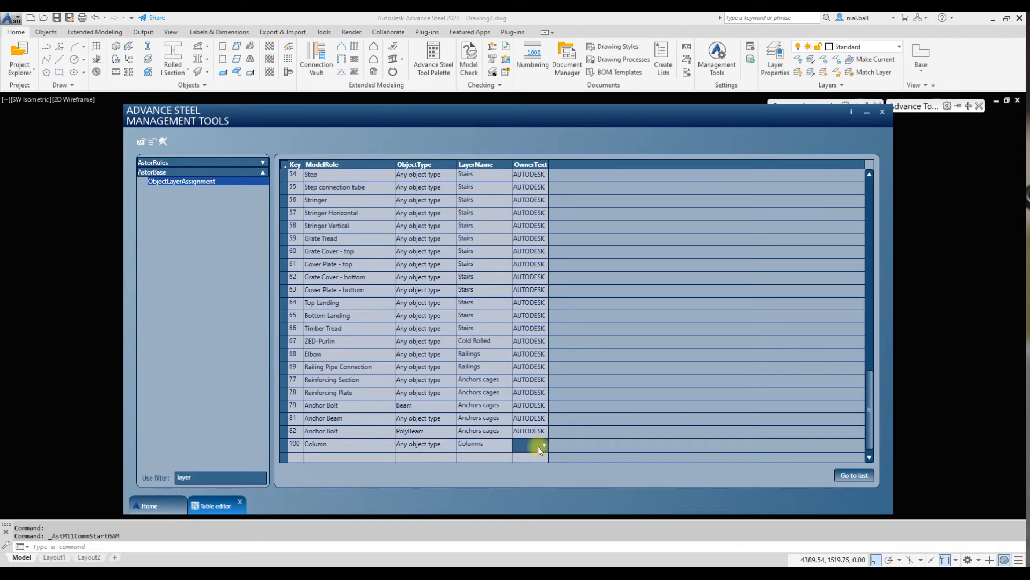
- Choose AS CAD Services as row 100's OwnerText value
left_click(544, 447)
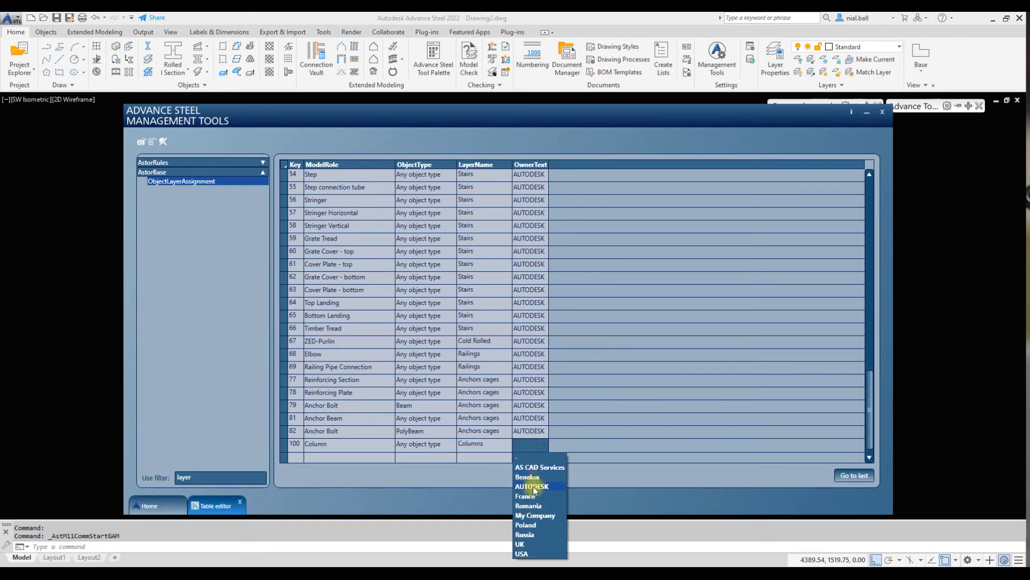
left_click(532, 486)
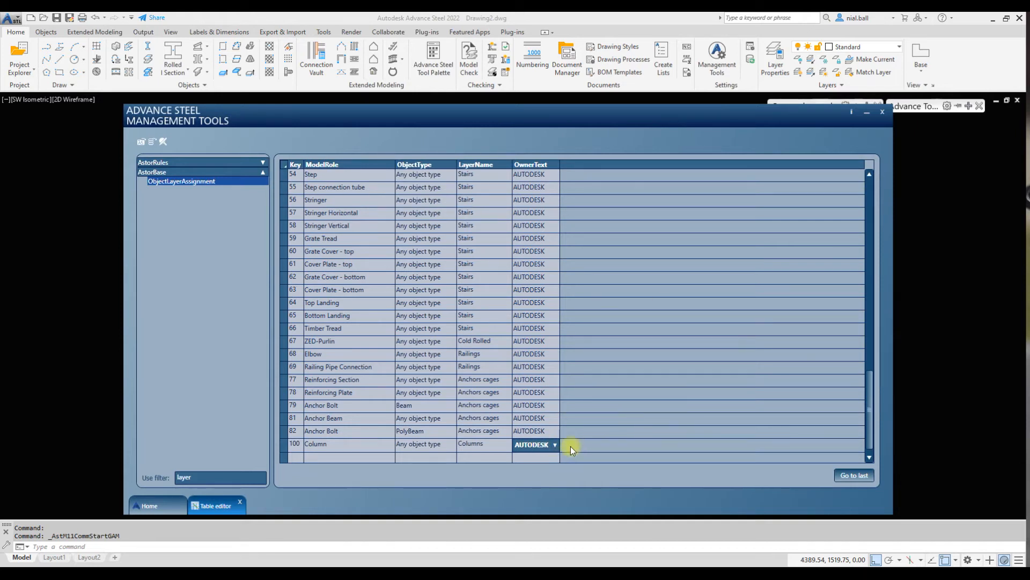
left_click(550, 430)
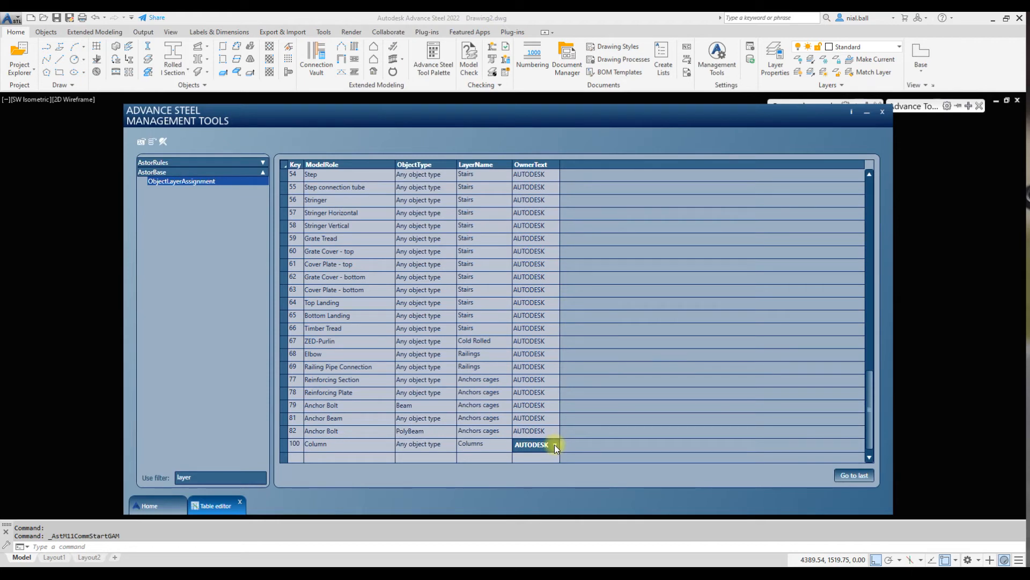
left_click(555, 446)
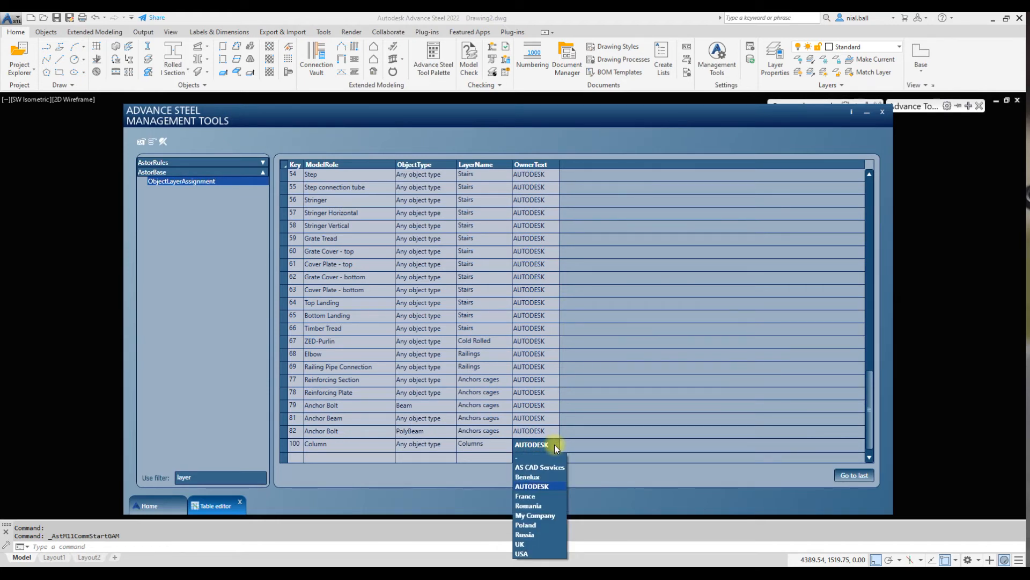
mouse_move(542, 483)
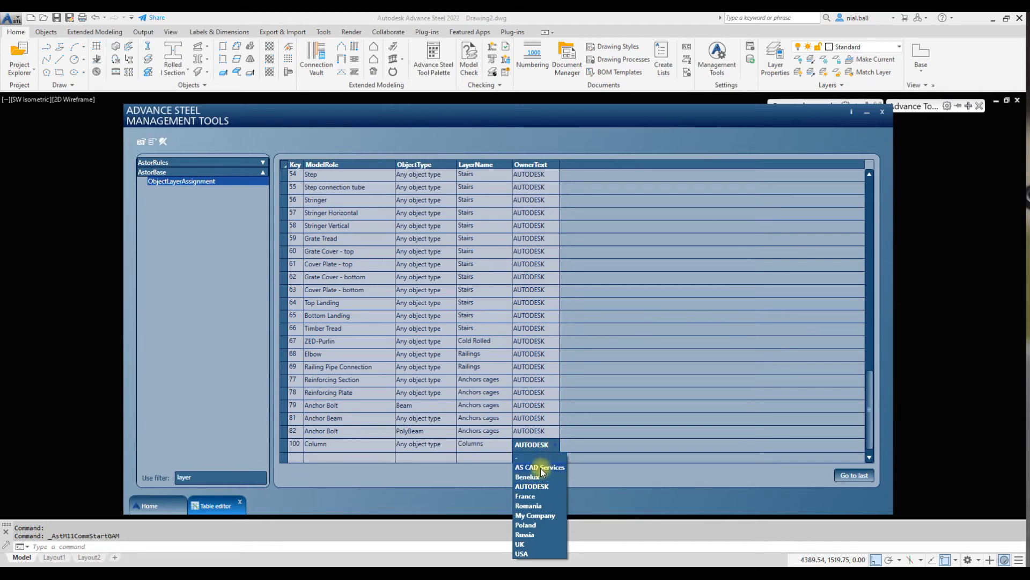
mouse_move(539, 474)
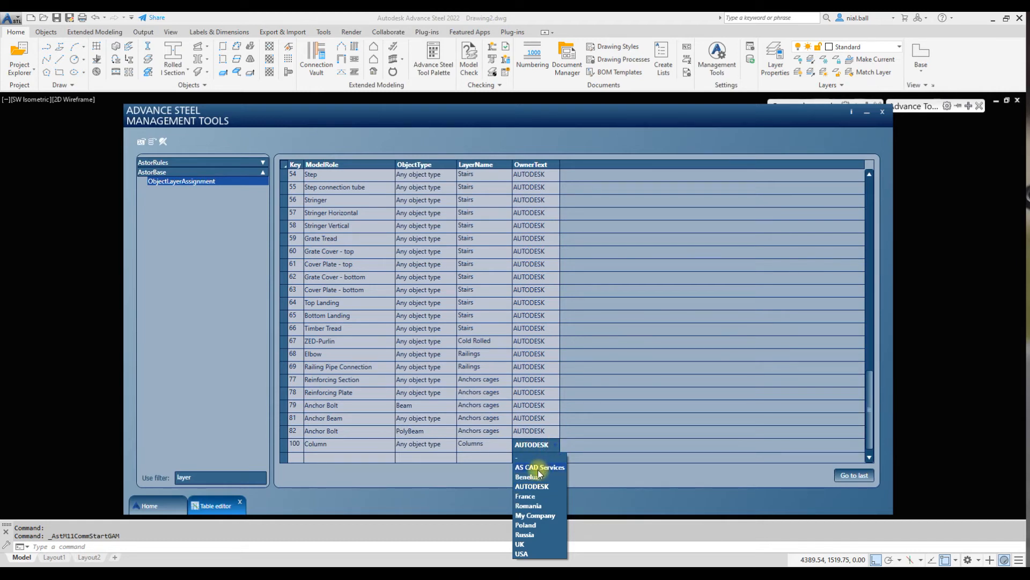
left_click(539, 466)
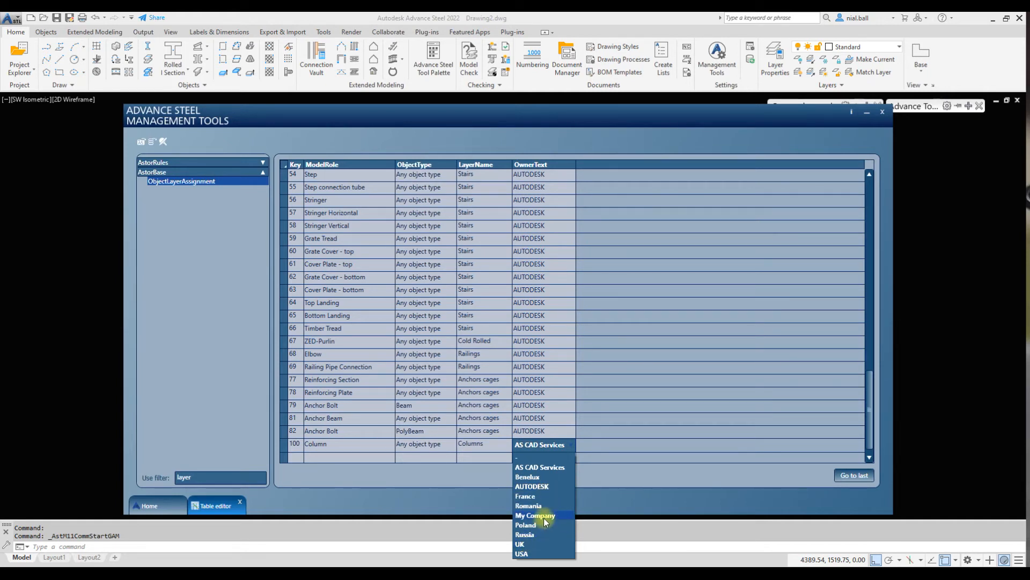
mouse_move(544, 469)
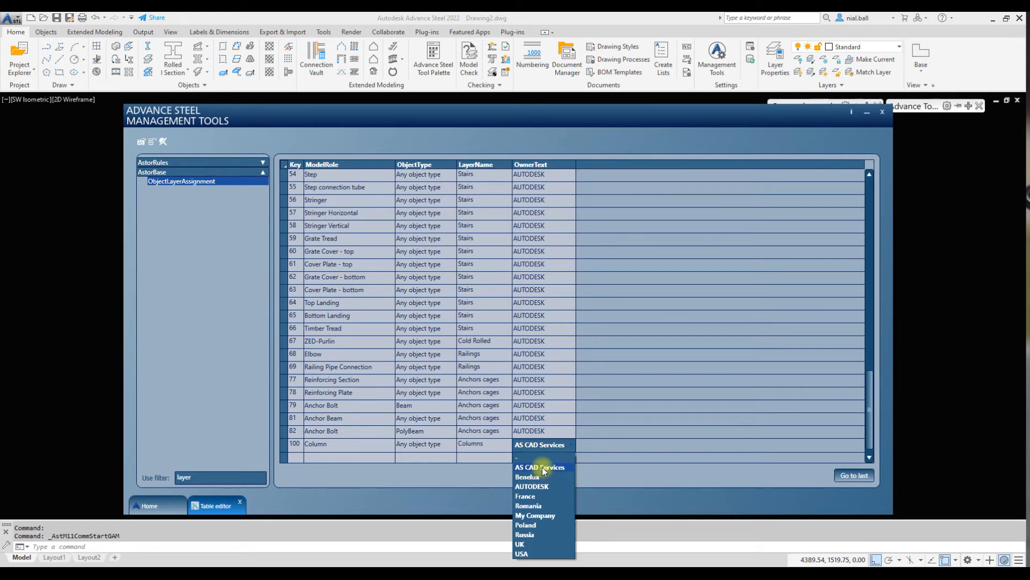
left_click(540, 467)
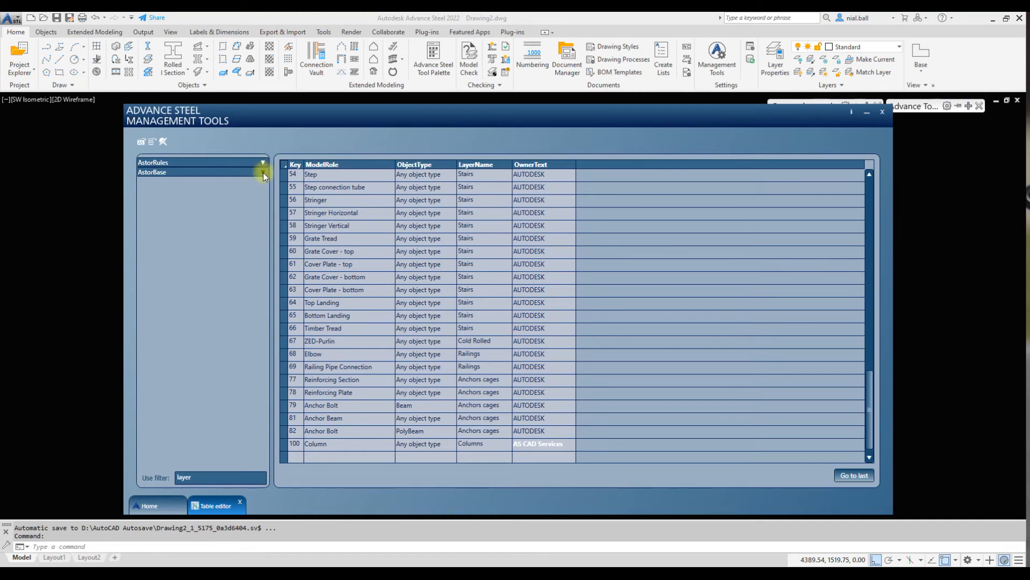
- Expand AstorRules and reopen ObjectLayerAssignment to confirm row 100 is owned by AS CAD Services
left_click(262, 162)
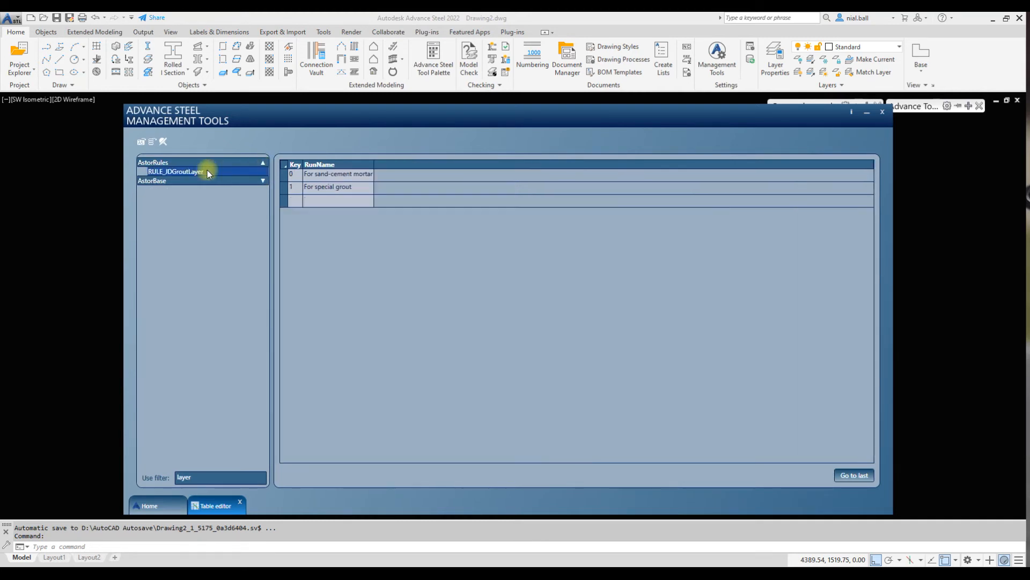
left_click(181, 189)
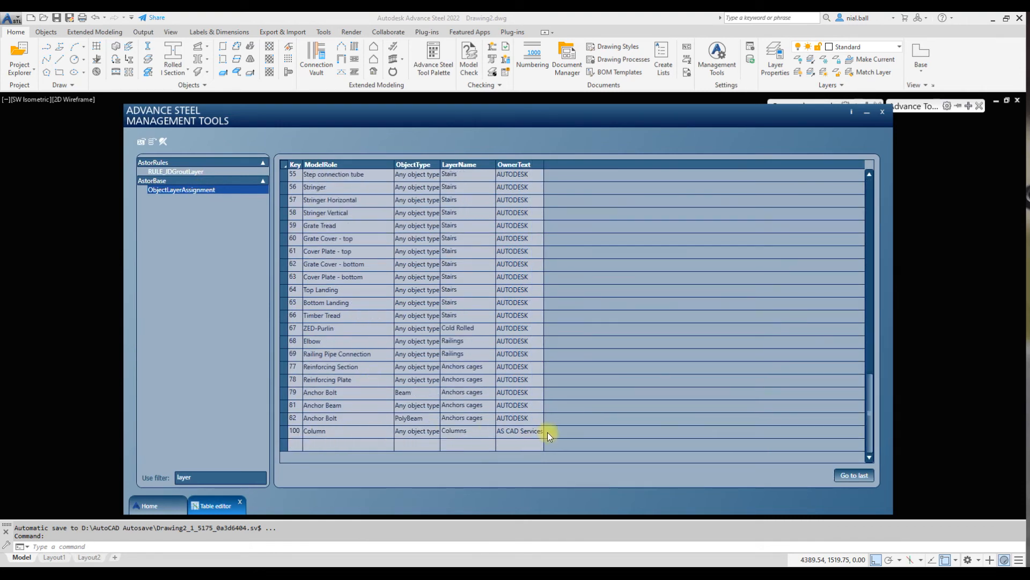
mouse_move(569, 433)
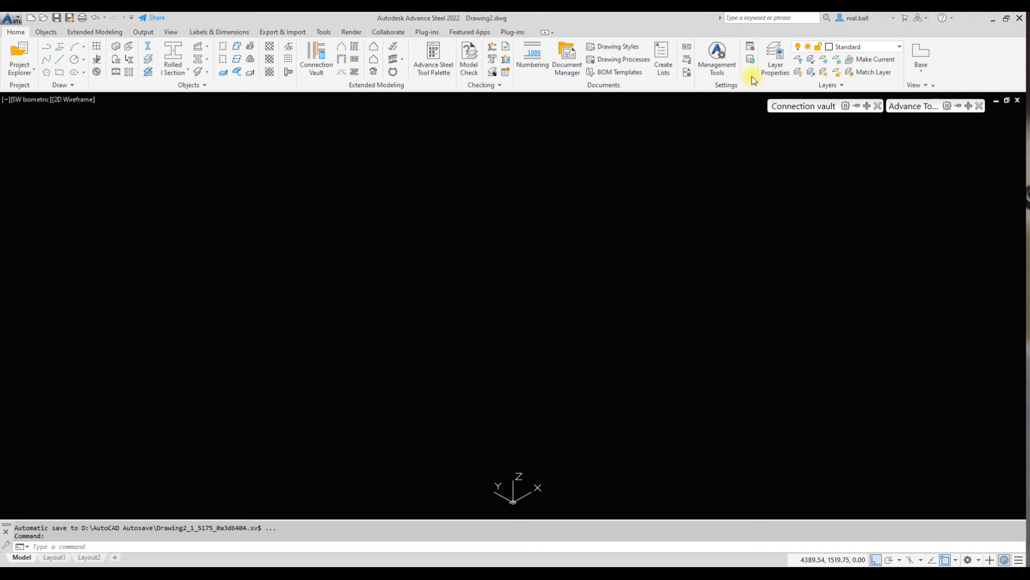
mouse_move(750, 63)
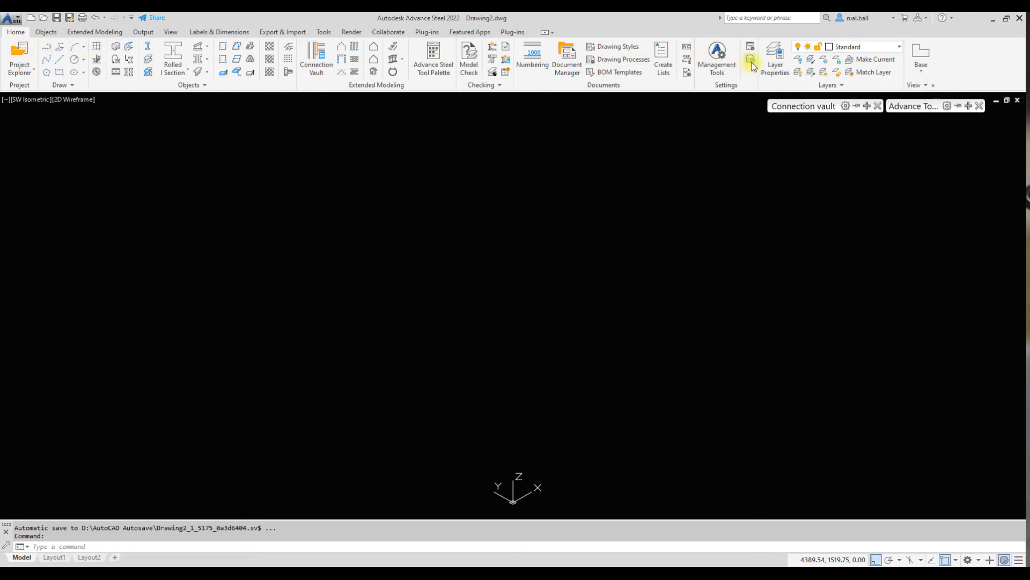
mouse_move(753, 70)
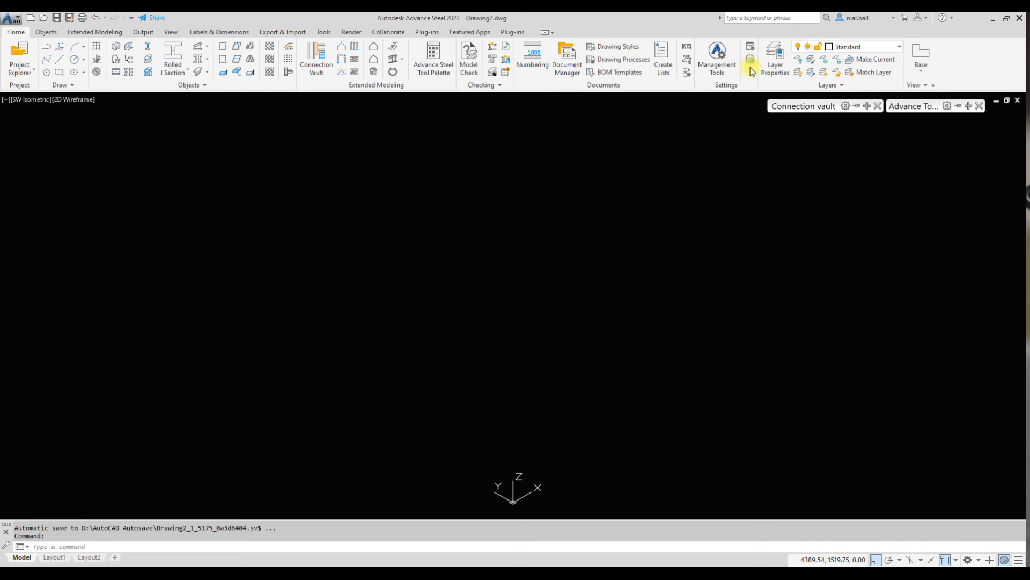
- Reload the database and start placing a new steel column on the Columns layer
left_click(751, 63)
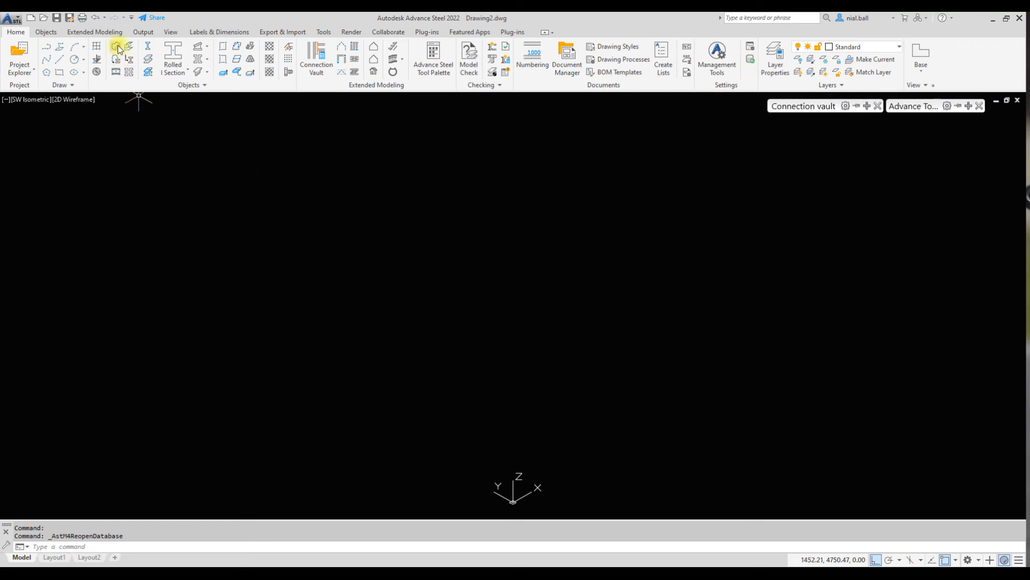
mouse_move(114, 47)
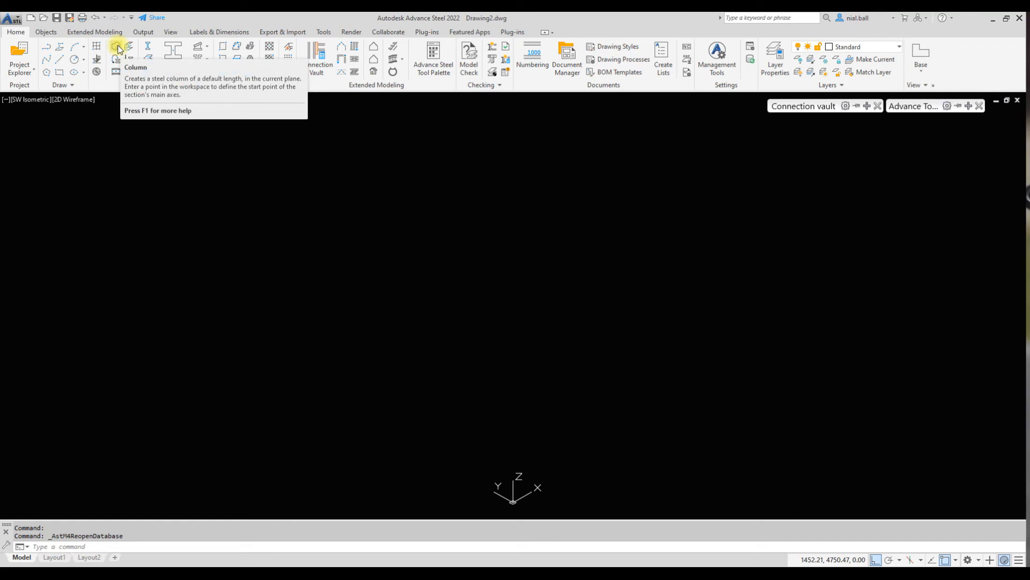
left_click(114, 46)
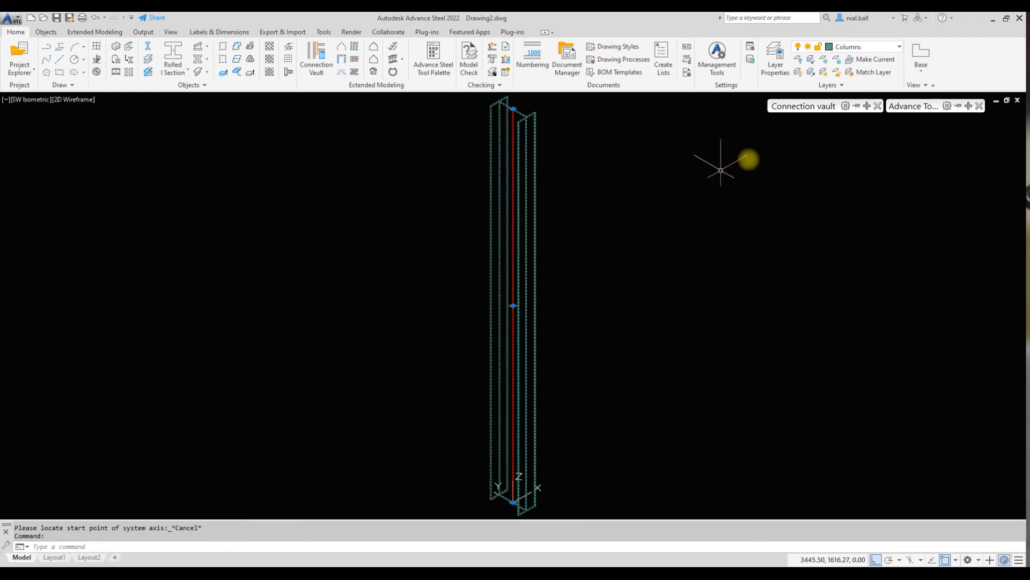
mouse_move(861, 47)
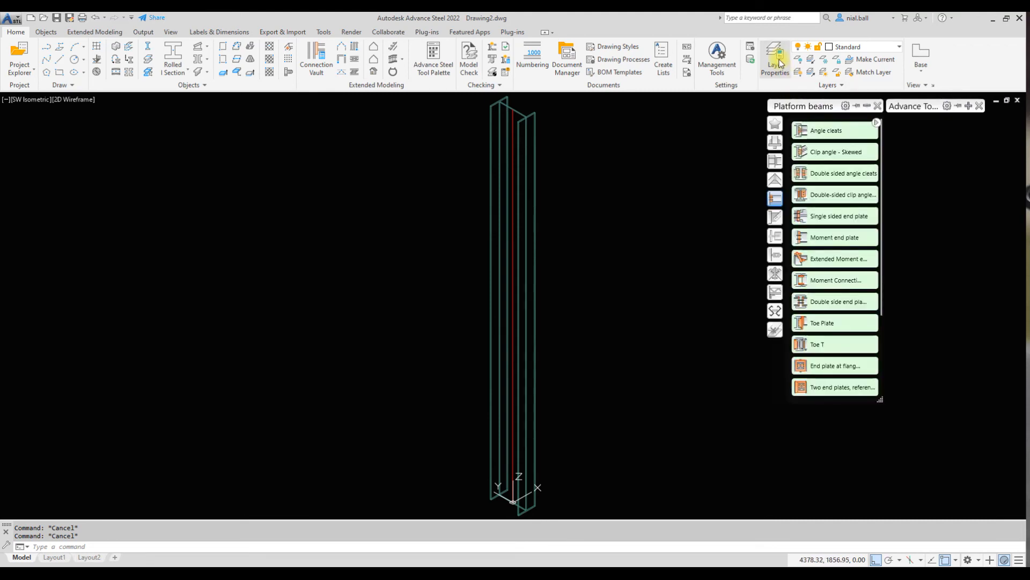
left_click(775, 56)
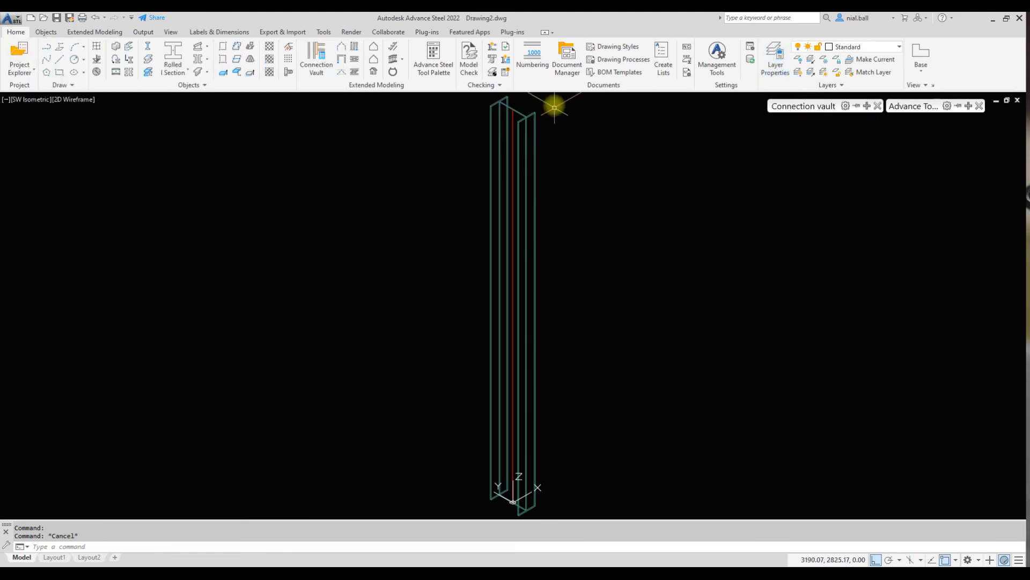
left_click(717, 52)
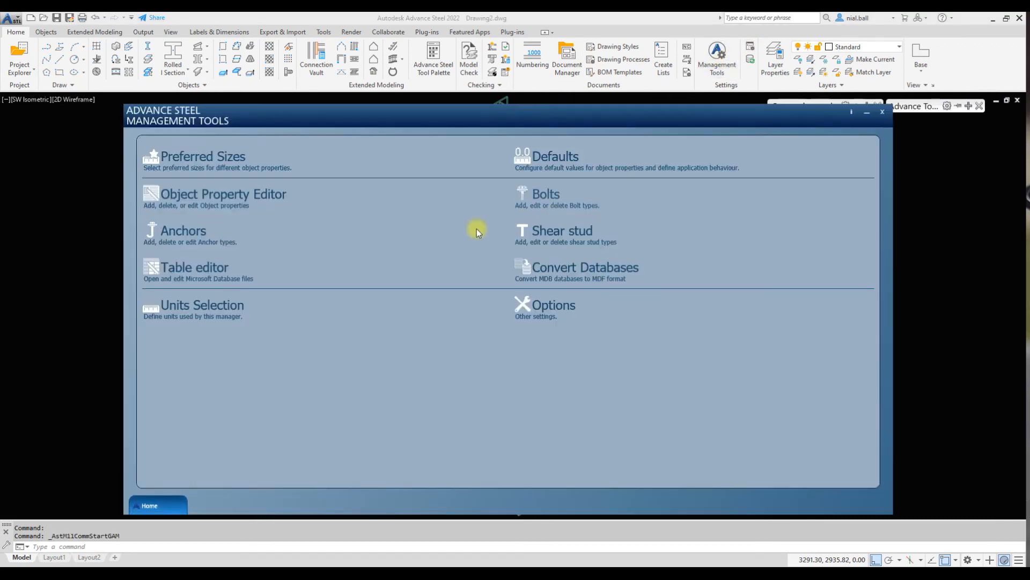
left_click(194, 267)
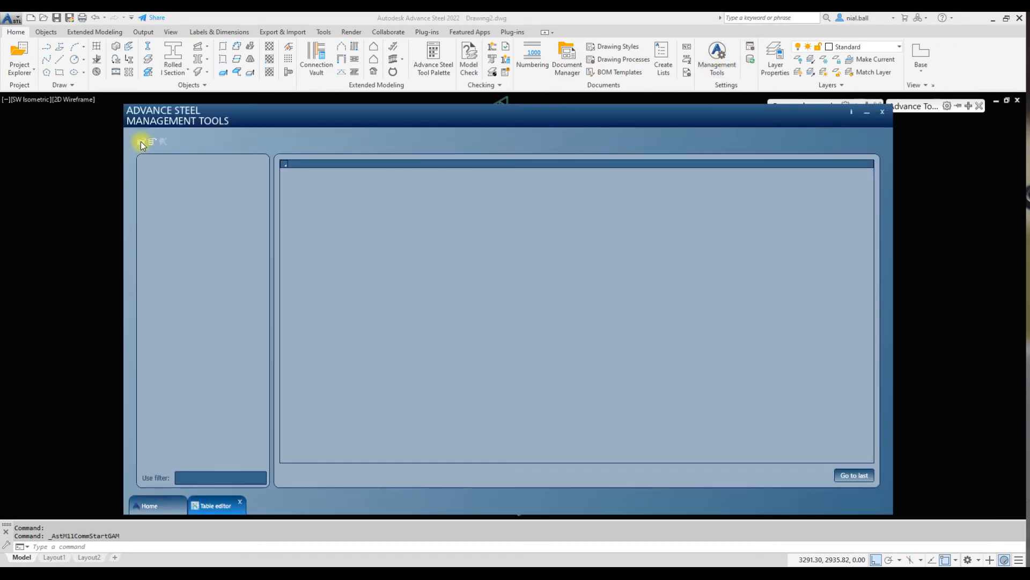
left_click(141, 142)
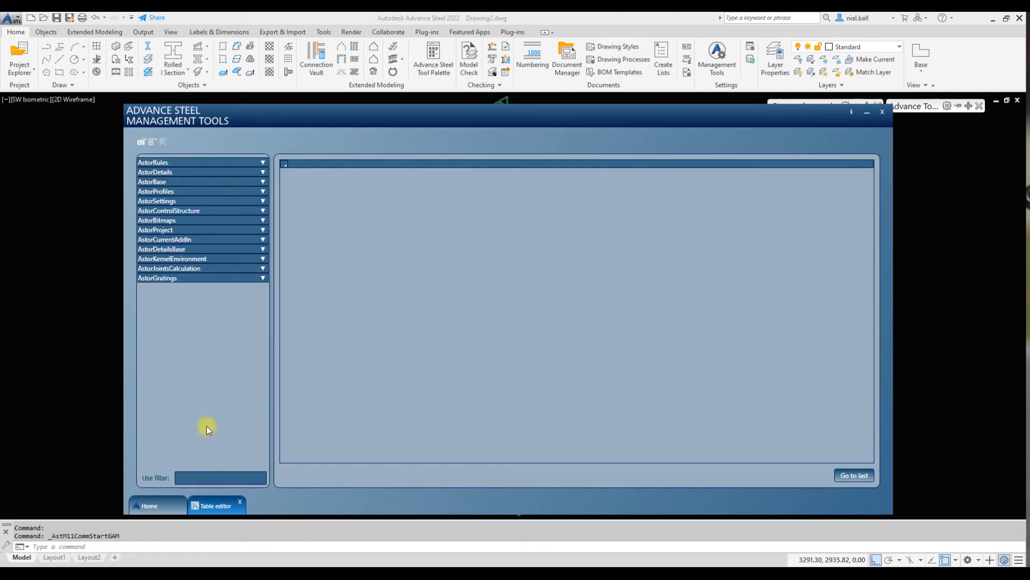
type("layer")
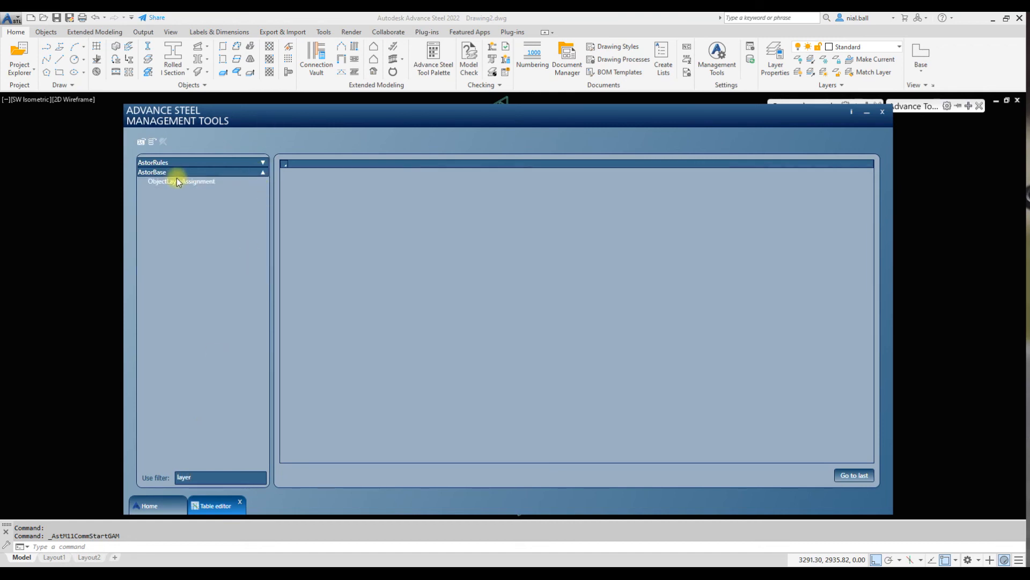
left_click(181, 181)
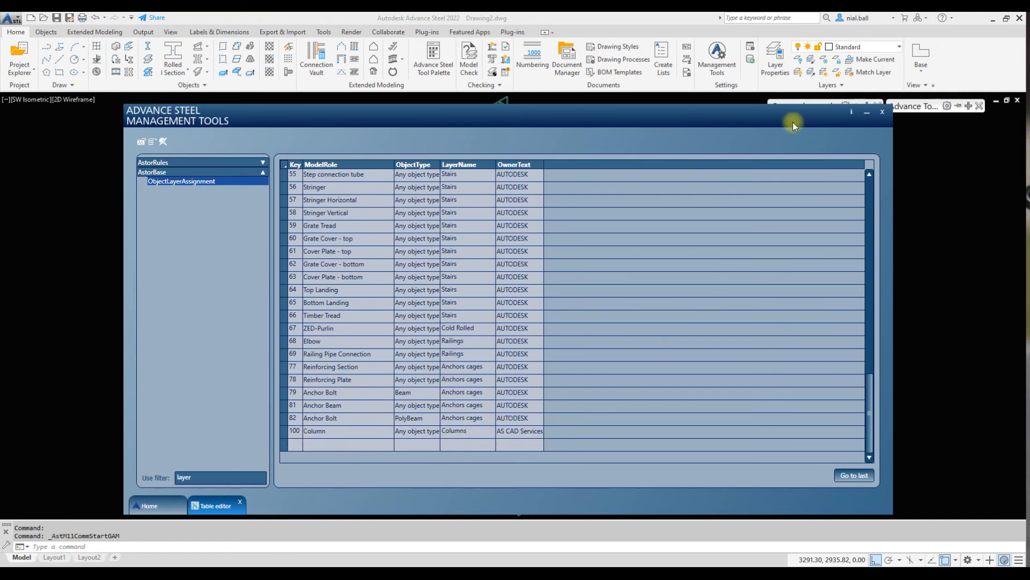
left_click(883, 112)
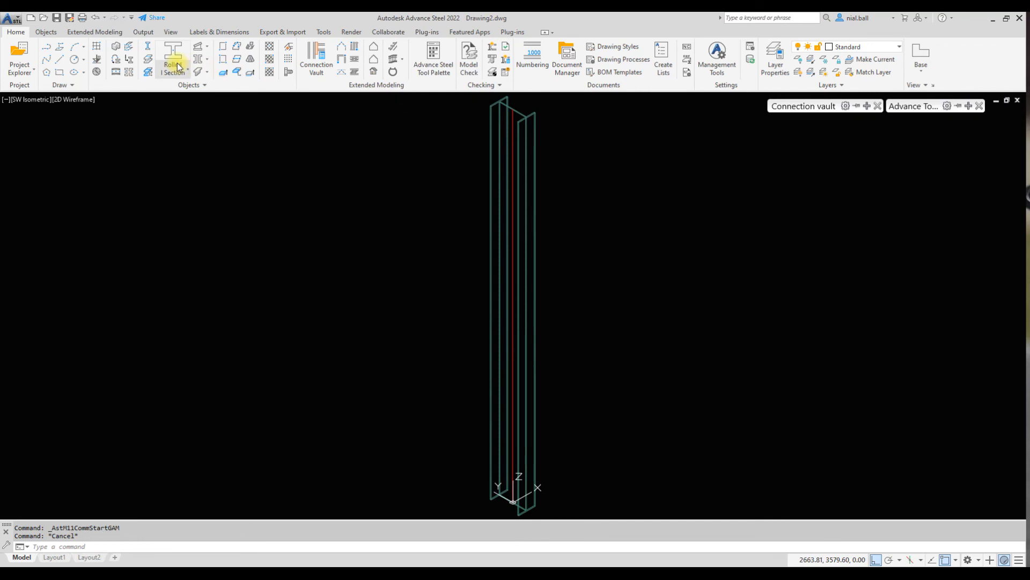
- Draw a second UB254x146x31 rolled I-section column and view its naming properties
left_click(172, 54)
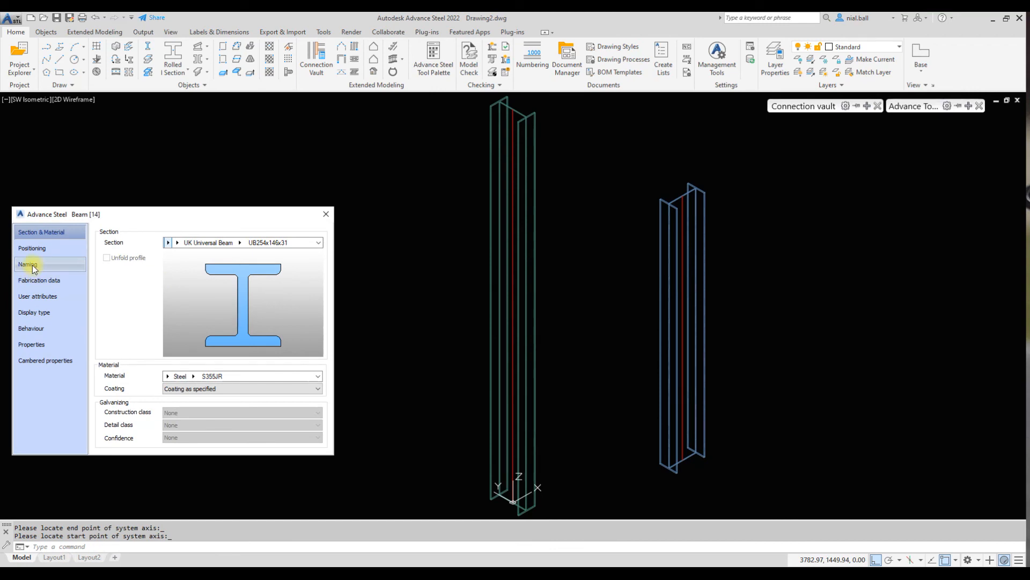
left_click(28, 264)
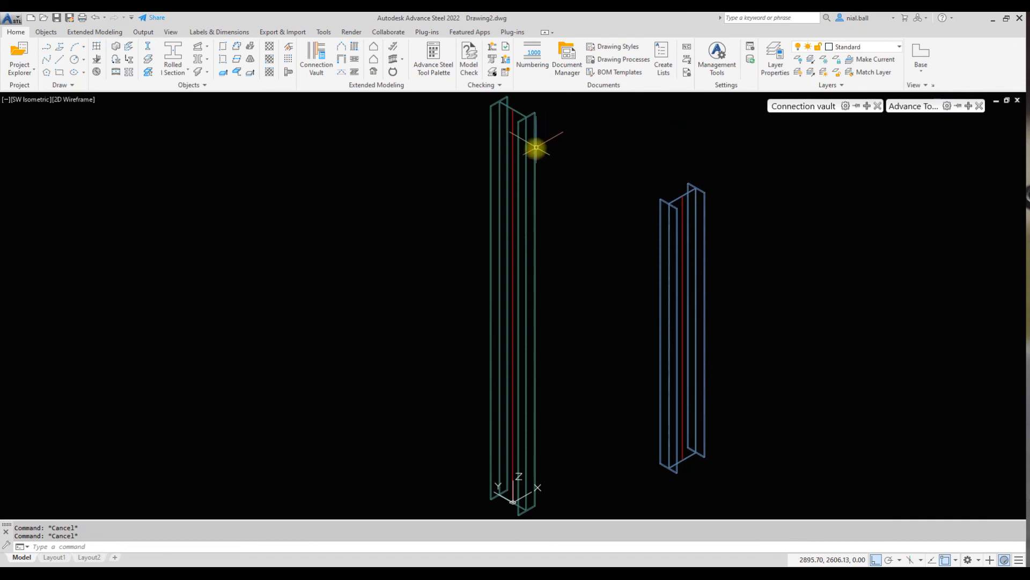
- Open the first column's properties to confirm its Column model role on the Naming tab
double_click(538, 148)
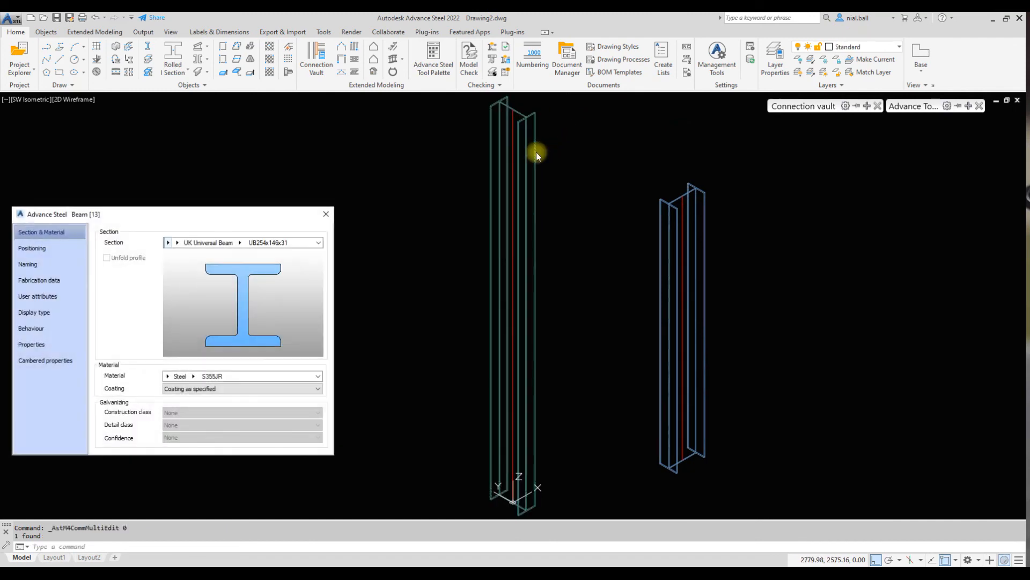
left_click(27, 264)
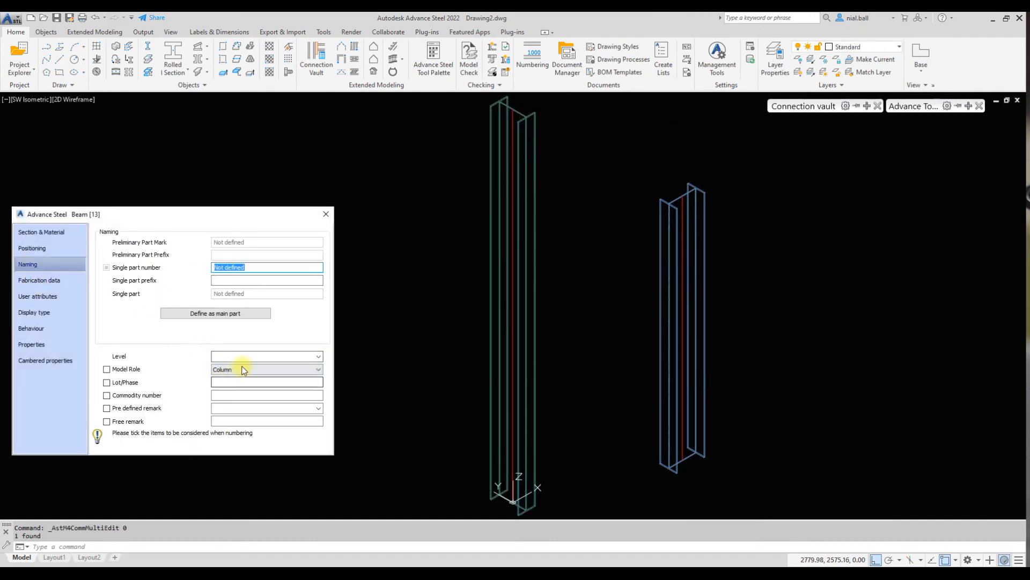